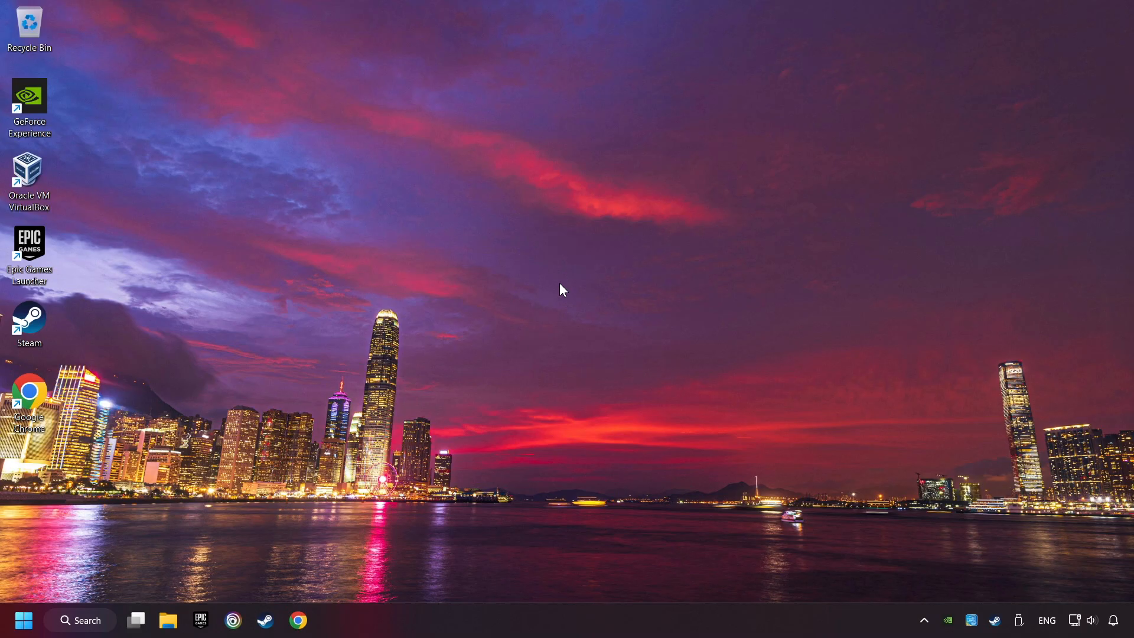
Search the taskbar for "device manager" to launch Device Manager.
{"action": "left_click", "coordinate": [79, 621]}
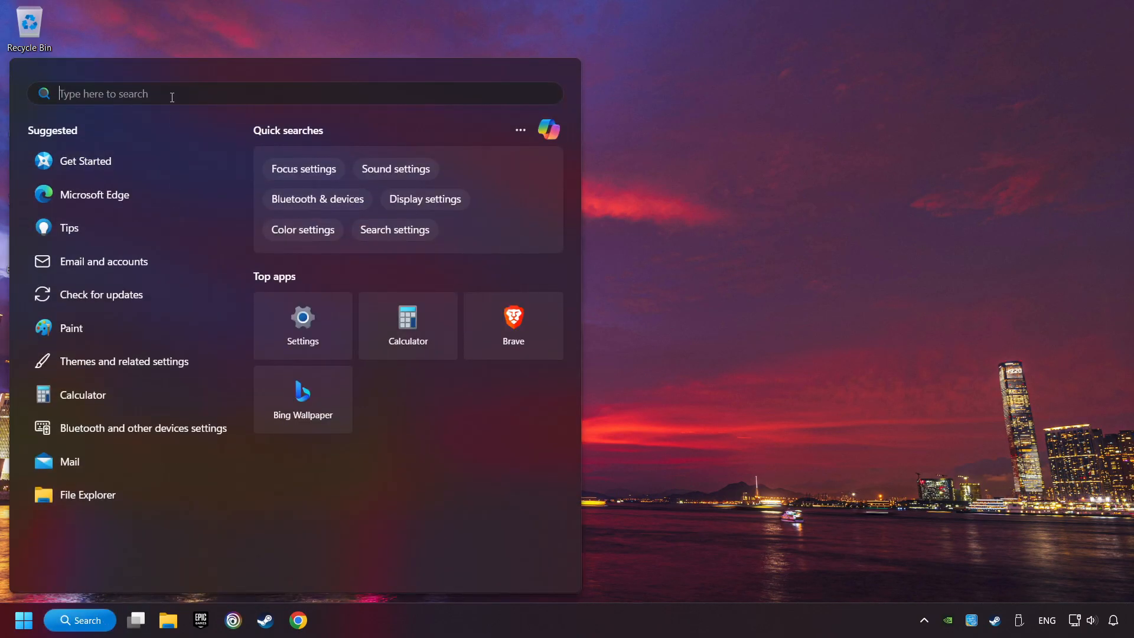
{"action": "type", "text": "device manager"}
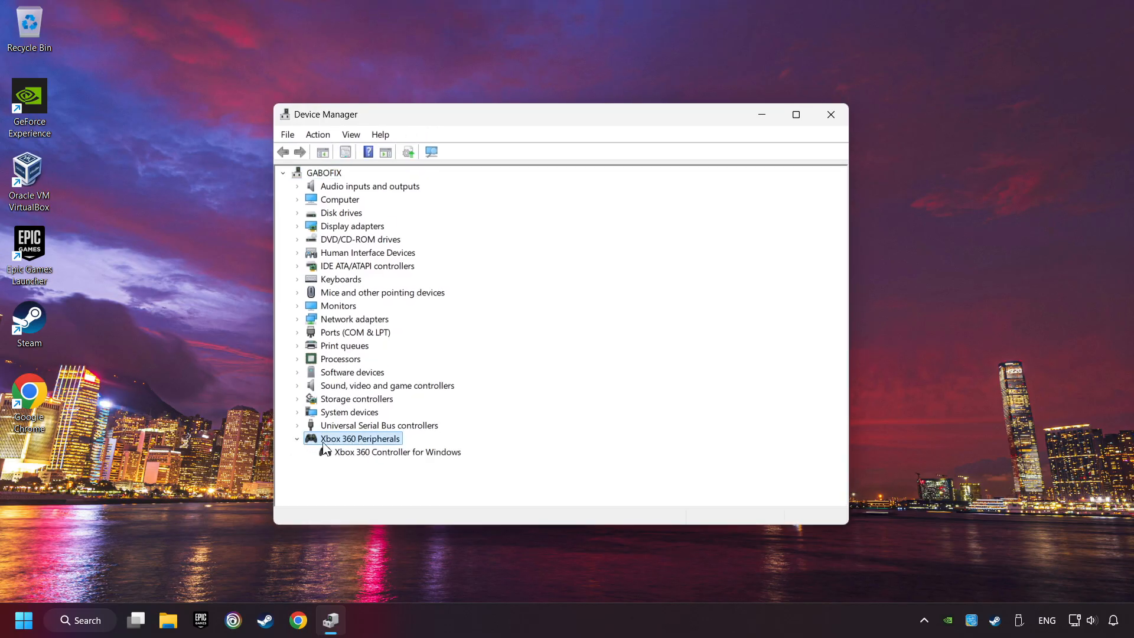
Disable the Xbox 360 Controller for Windows device, then bring up its actions to re-enable it.
{"action": "left_click", "coordinate": [397, 451]}
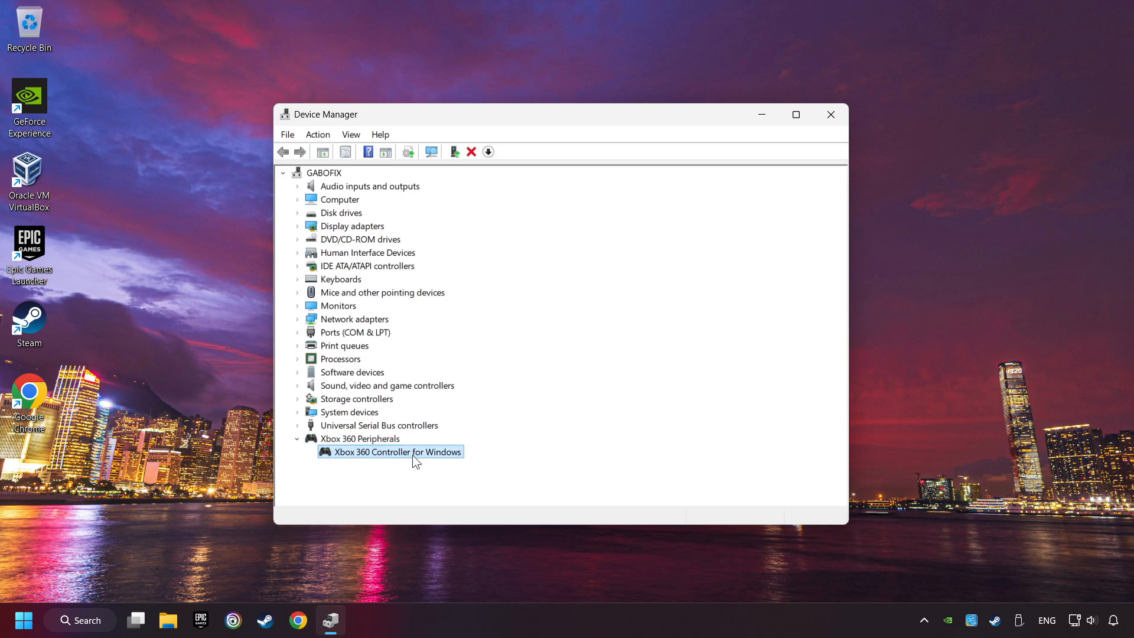
{"action": "right_click", "coordinate": [397, 451]}
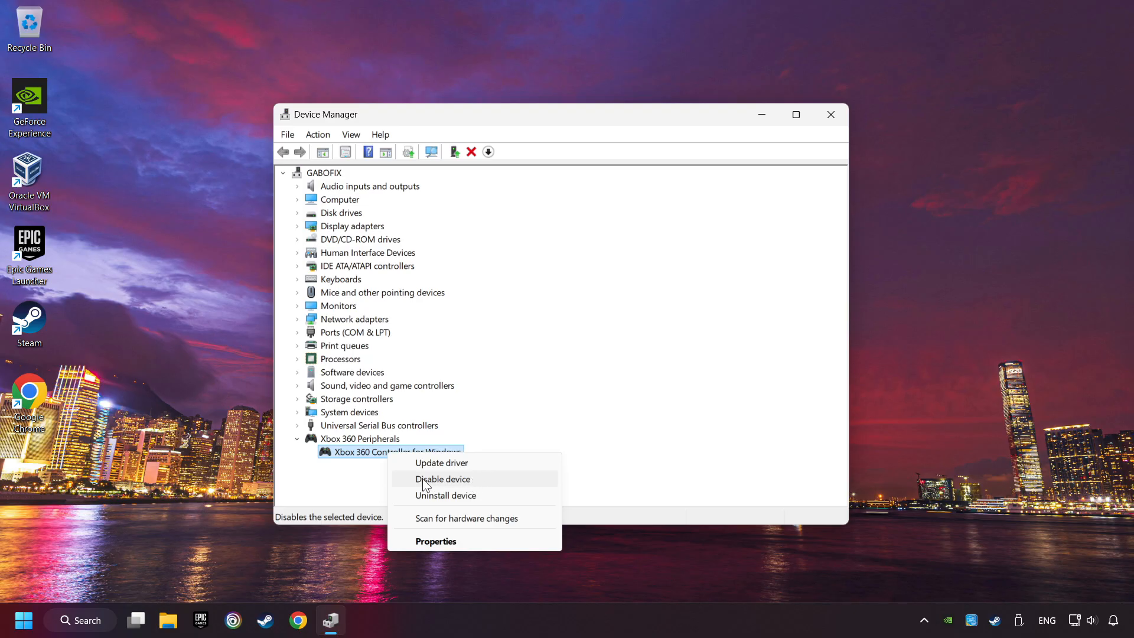
{"action": "mouse_move", "coordinate": [484, 485]}
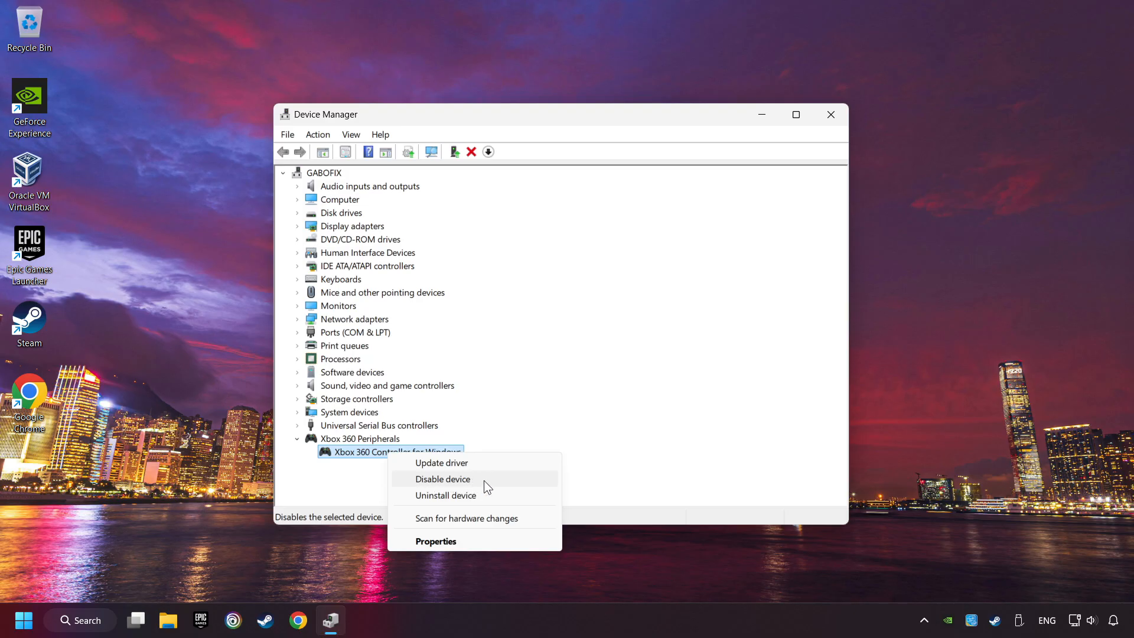
{"action": "left_click", "coordinate": [442, 478]}
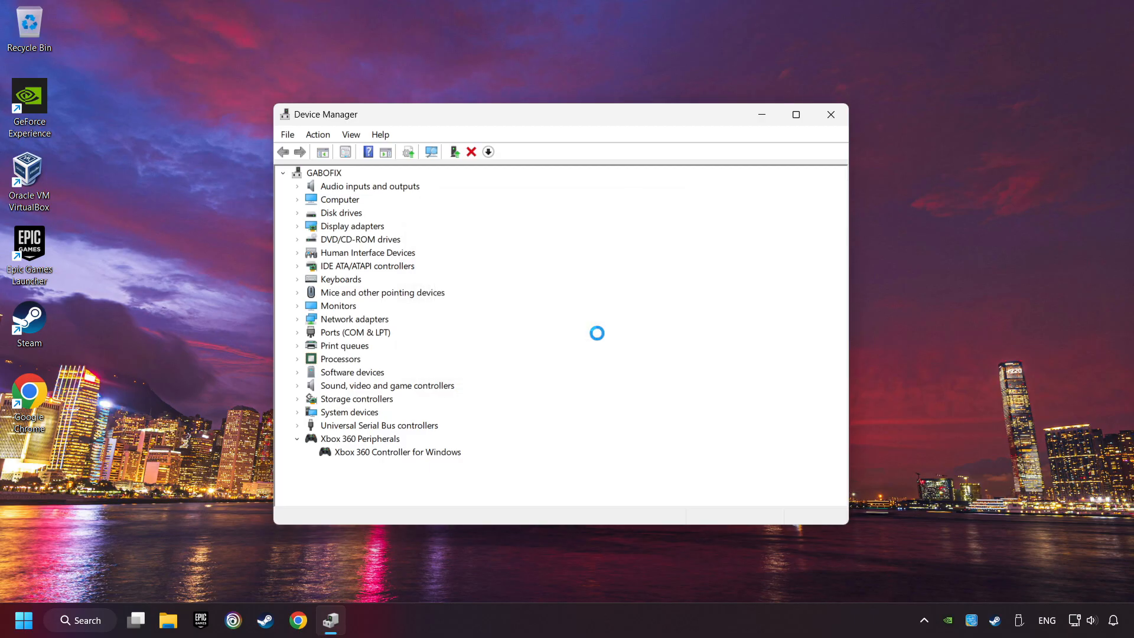
{"action": "right_click", "coordinate": [389, 451]}
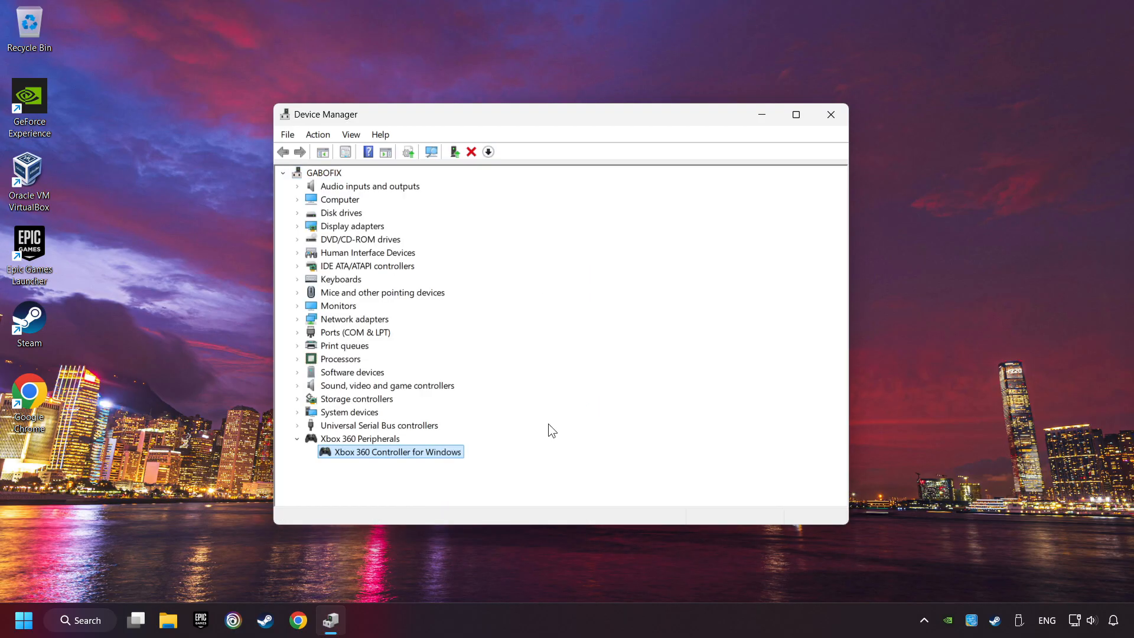
Reinstall the Xbox 360 Controller for Windows driver from the compatible list and answer the restart prompt.
{"action": "right_click", "coordinate": [390, 451]}
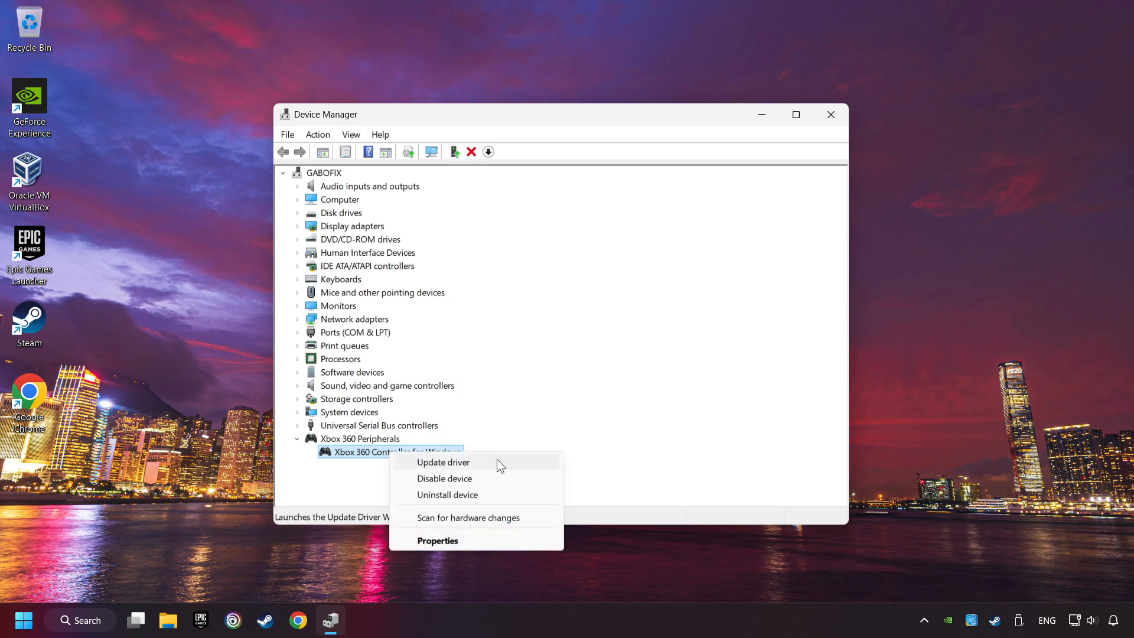
{"action": "left_click", "coordinate": [443, 461]}
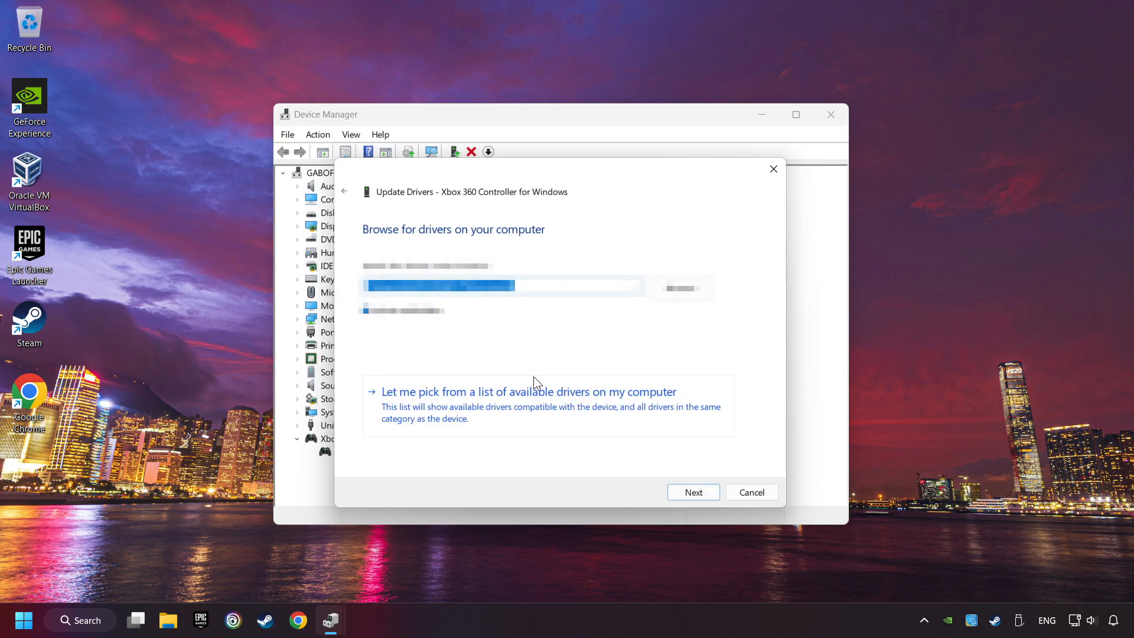
{"action": "mouse_move", "coordinate": [470, 407]}
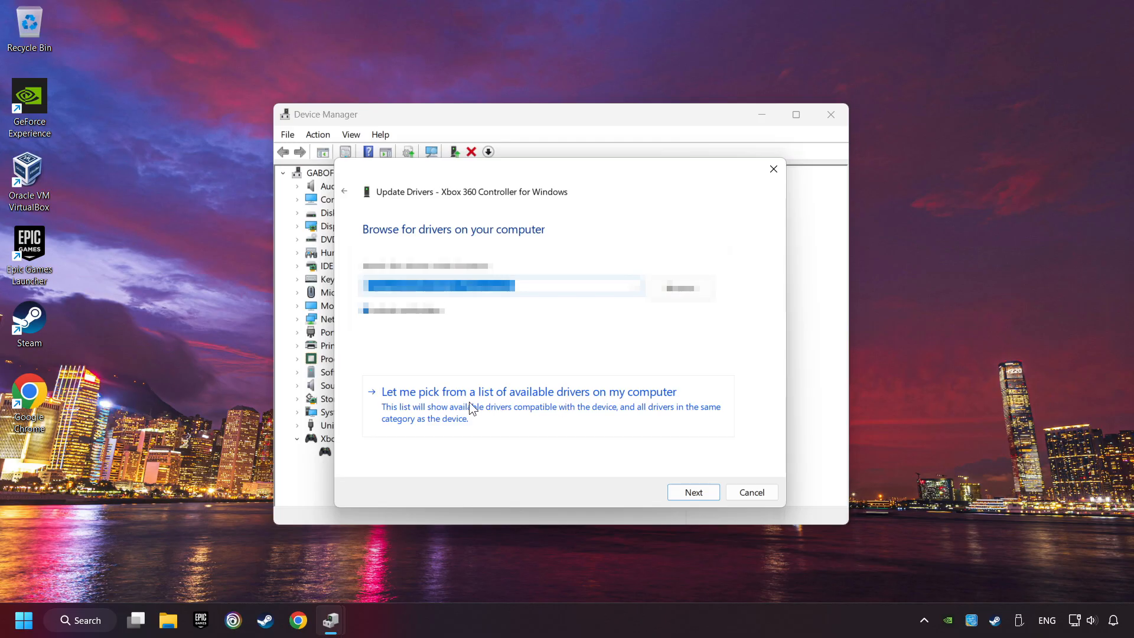
{"action": "left_click", "coordinate": [528, 391]}
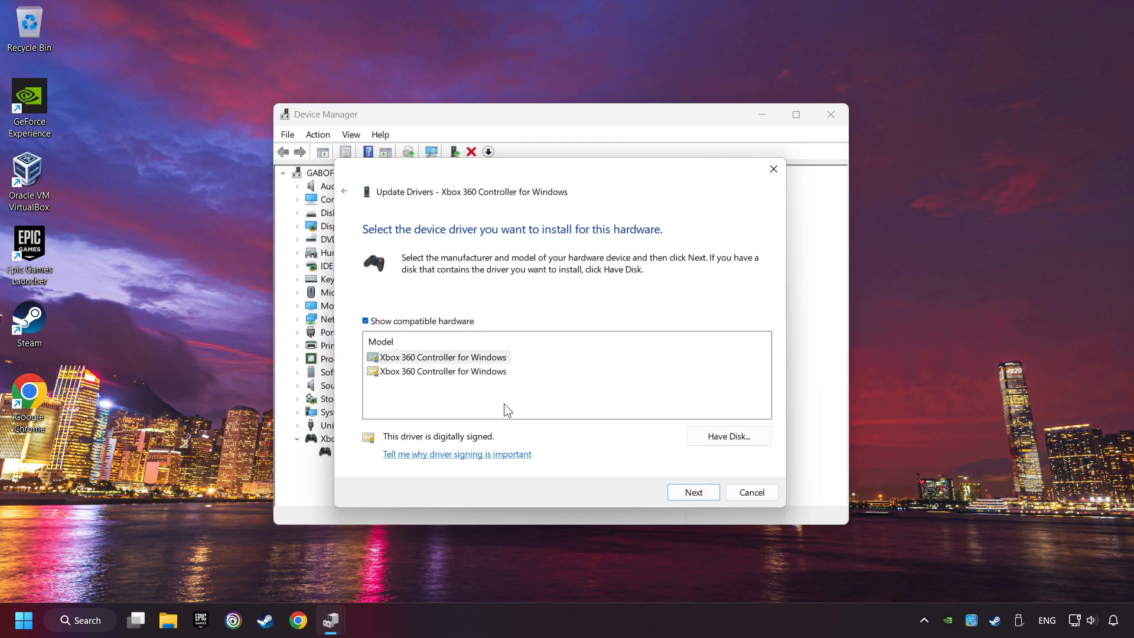
{"action": "left_click", "coordinate": [441, 357]}
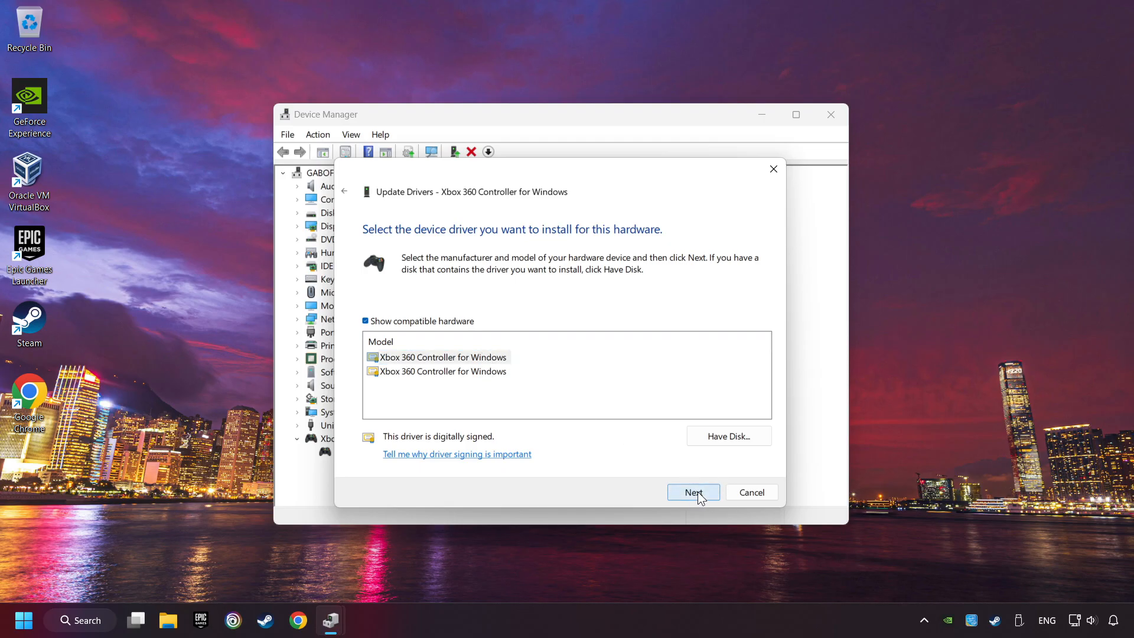
{"action": "left_click", "coordinate": [692, 491]}
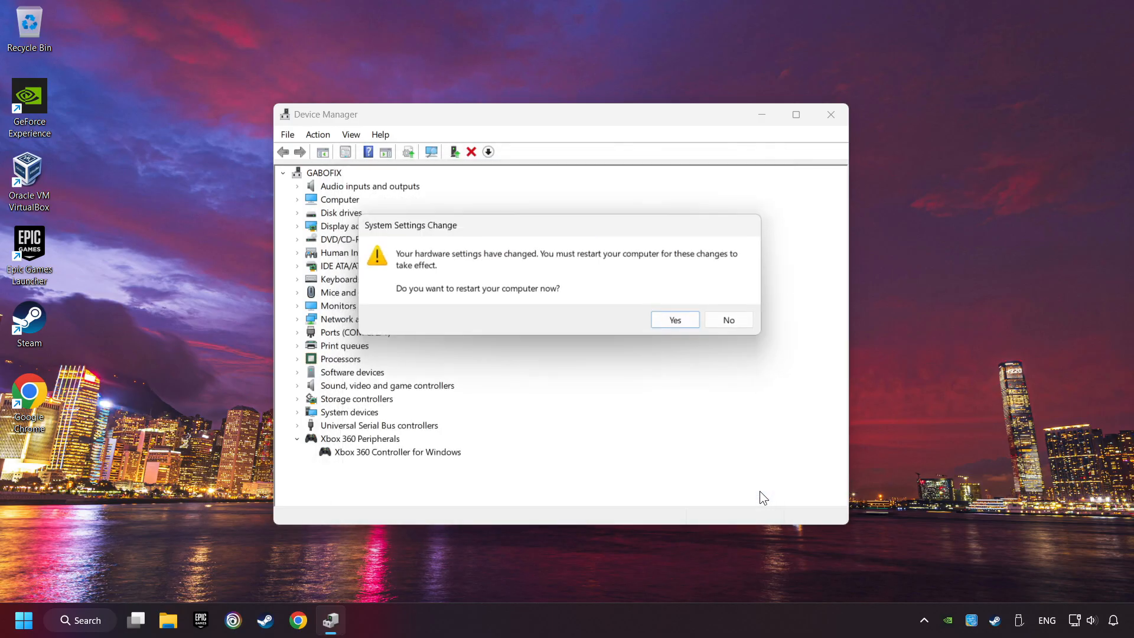
{"action": "left_click", "coordinate": [728, 320]}
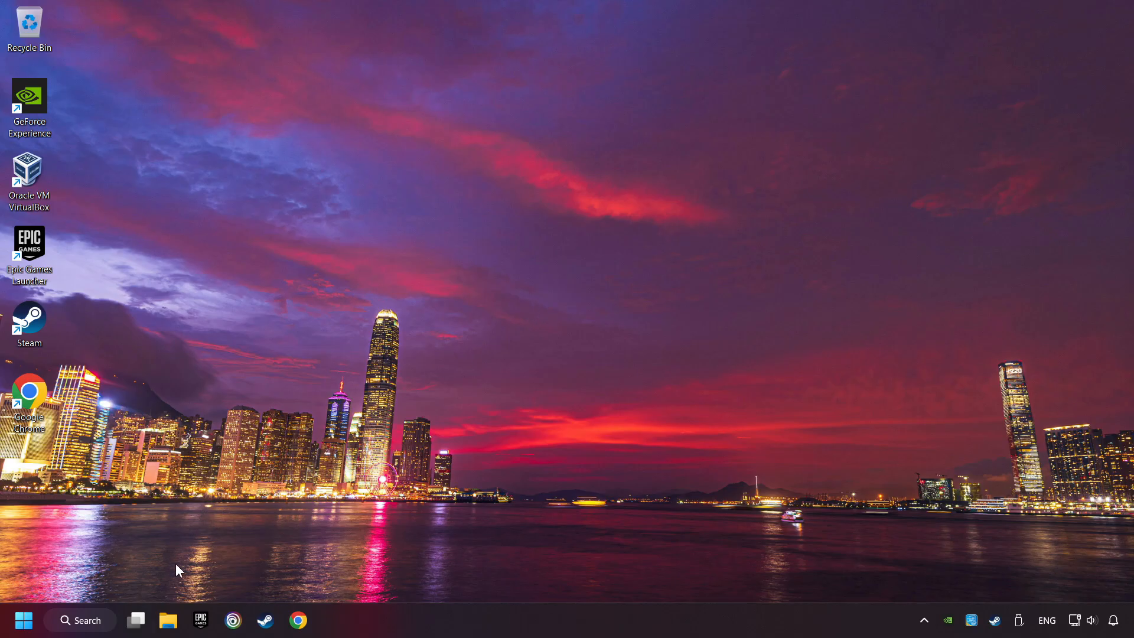
Search for "device manager" again and launch it from the best match.
{"action": "type", "text": "device manager"}
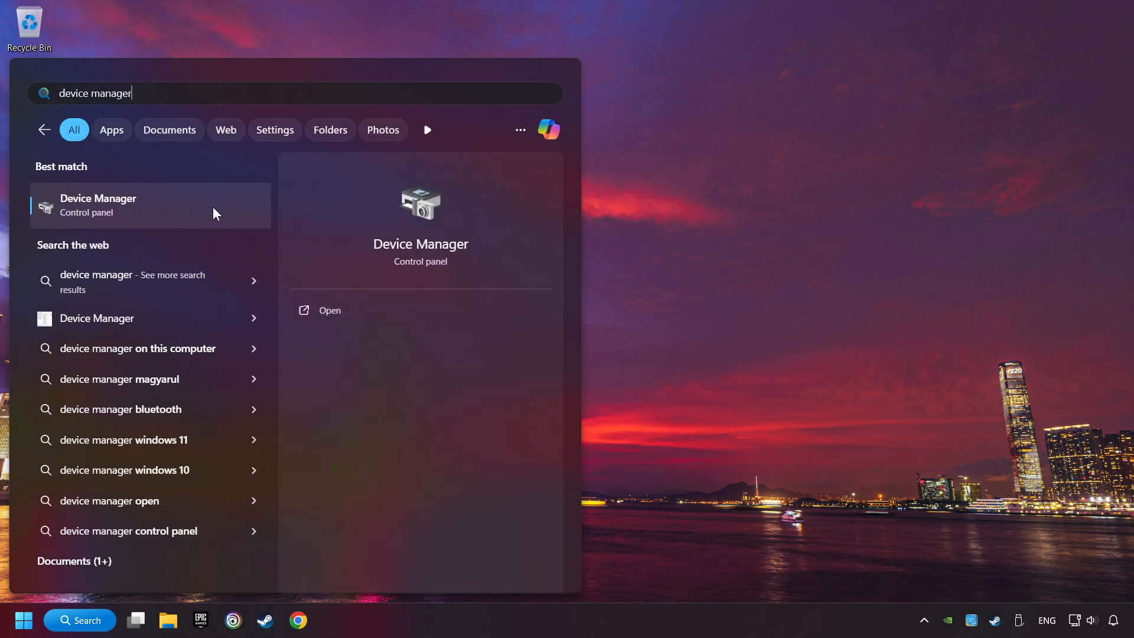
{"action": "left_click", "coordinate": [329, 310]}
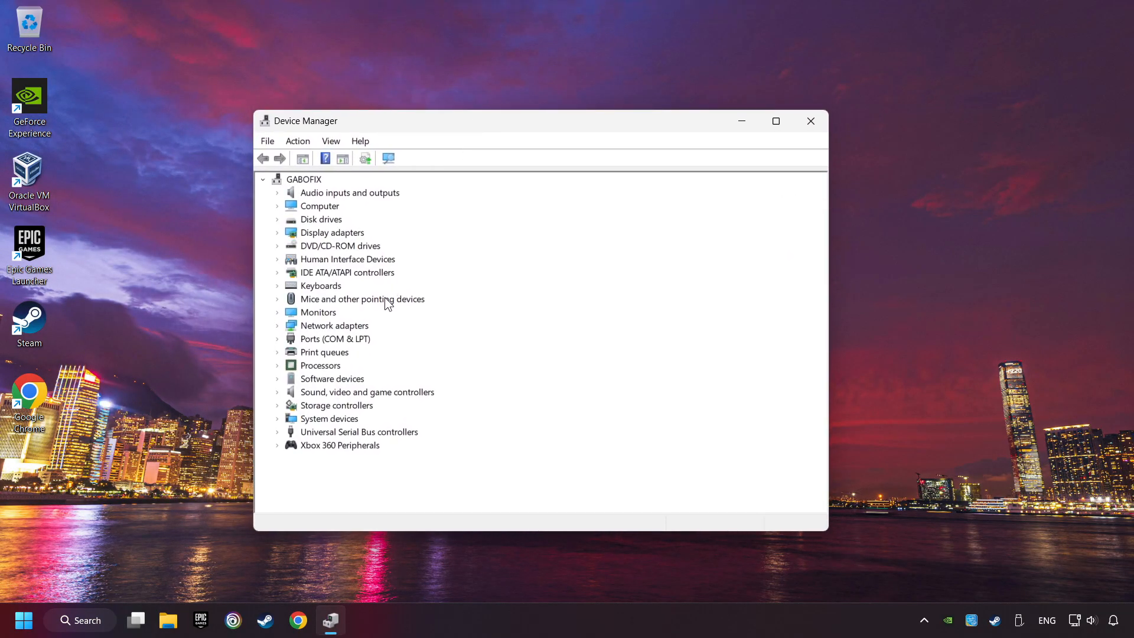
Under USB controllers, turn off "Allow the computer to turn off this device" for the Generic USB Hub.
{"action": "left_click", "coordinate": [276, 432]}
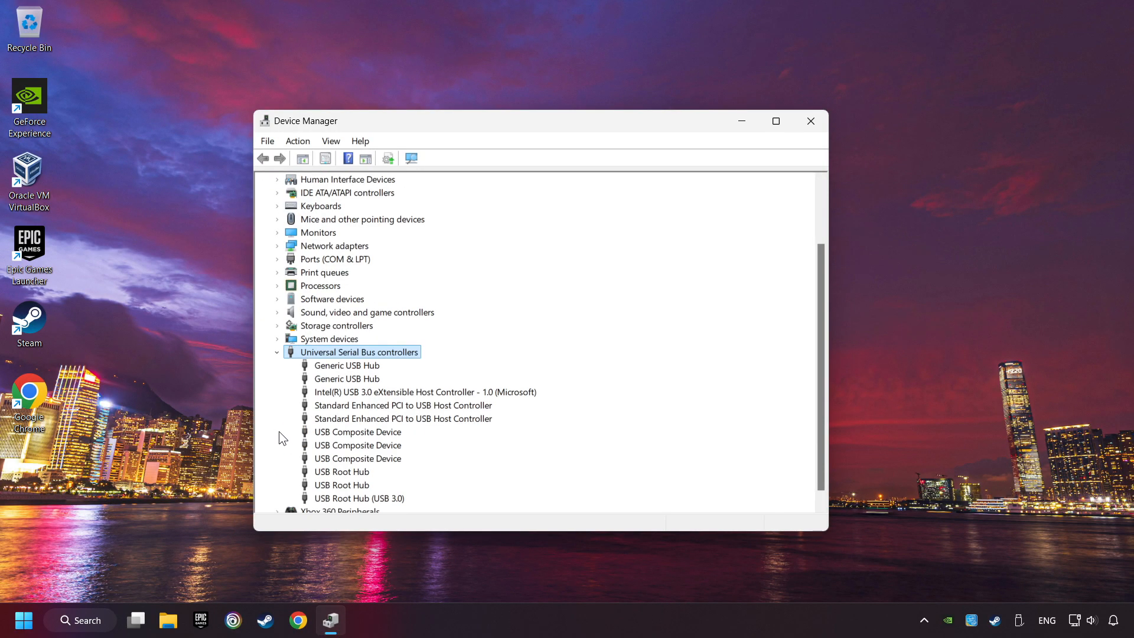
{"action": "right_click", "coordinate": [346, 365]}
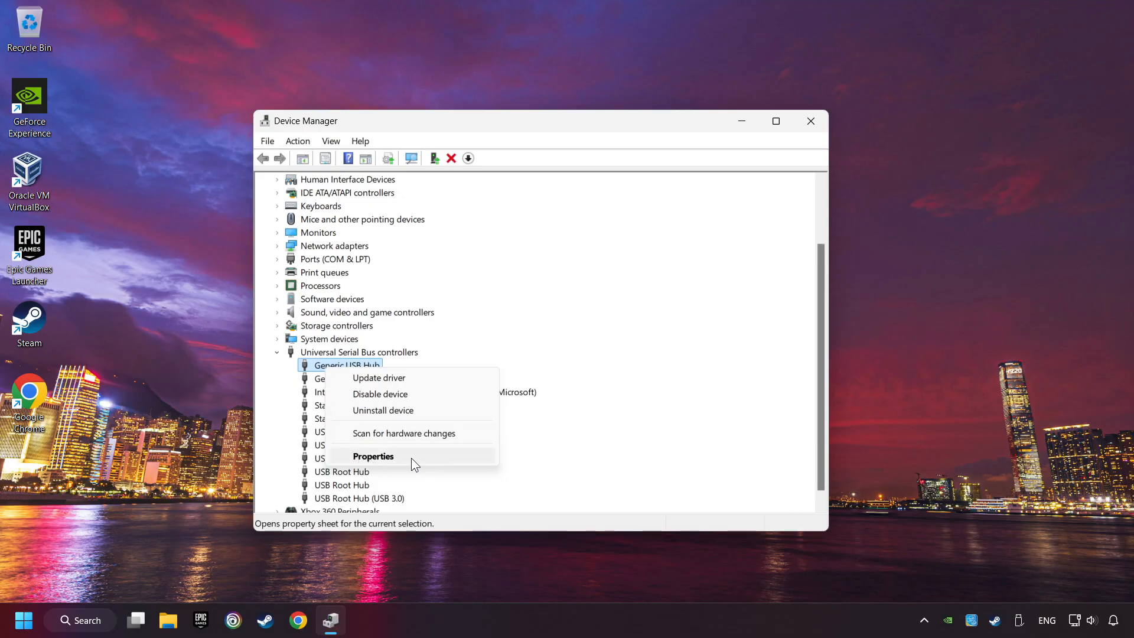
{"action": "left_click", "coordinate": [373, 456]}
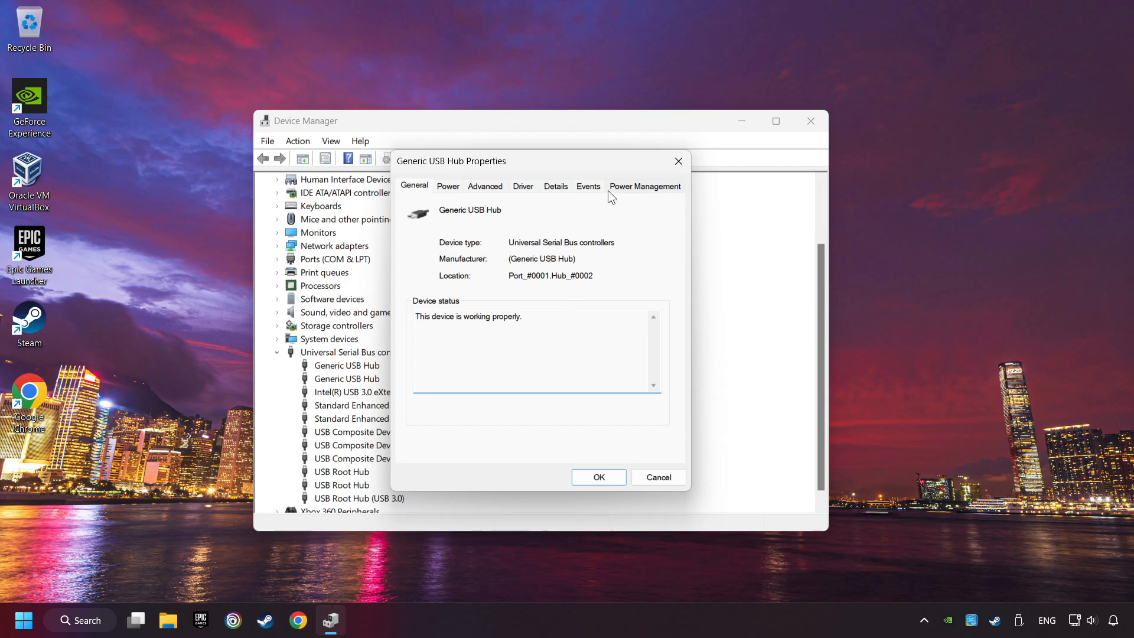
{"action": "left_click", "coordinate": [644, 186]}
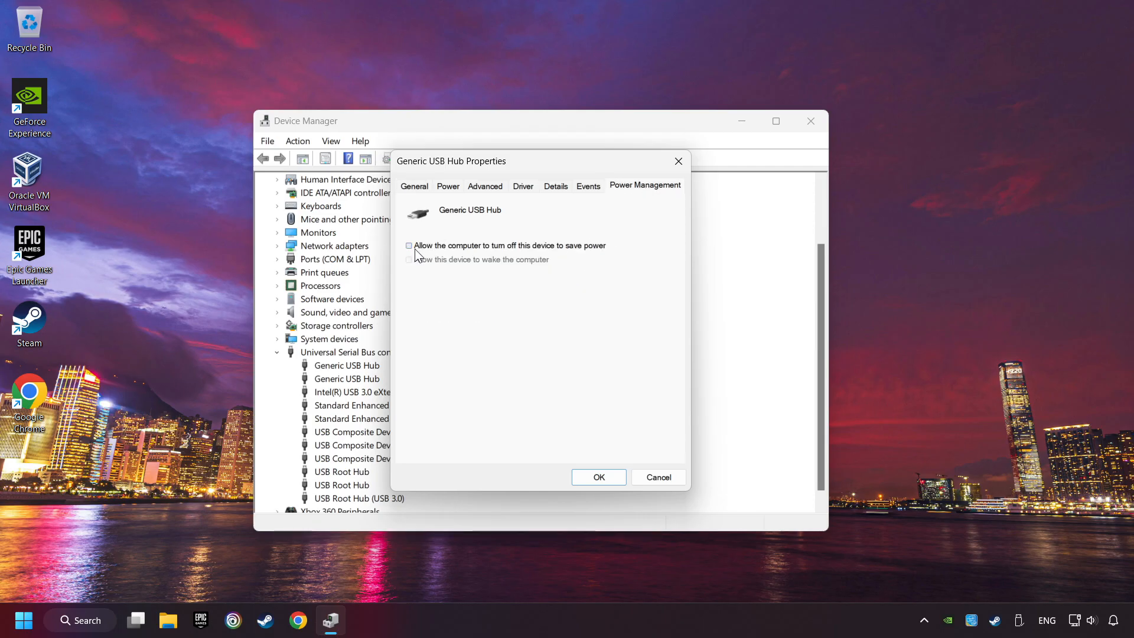
{"action": "left_click", "coordinate": [409, 245]}
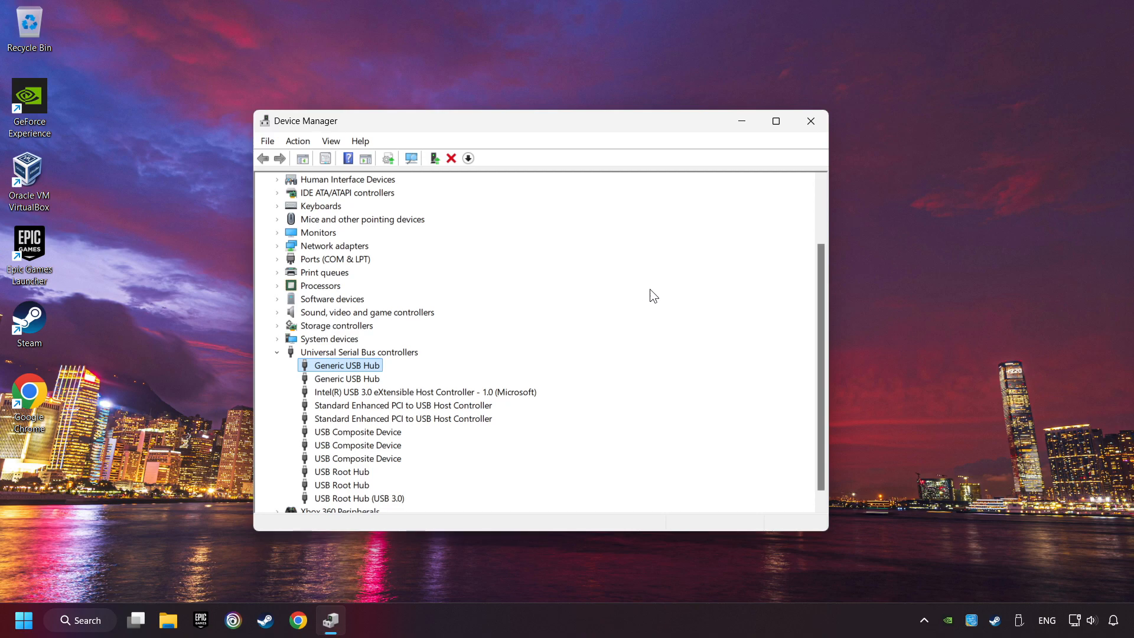
{"action": "left_click", "coordinate": [79, 620]}
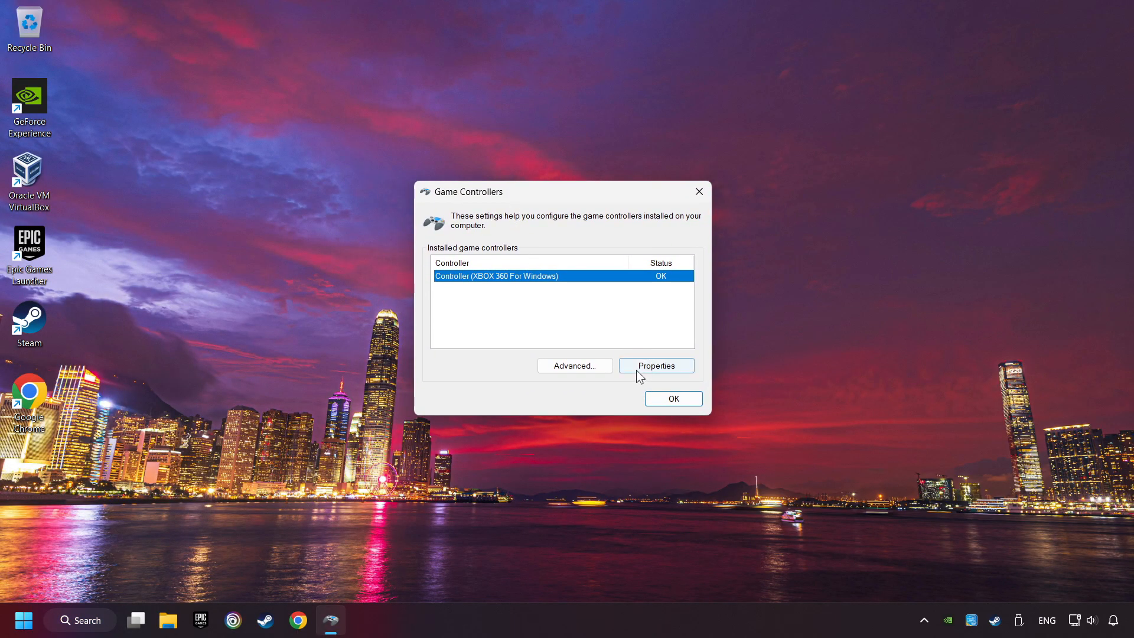
From the Xbox 360 controller's Settings page, run the axis calibration wizard and advance through its pages.
{"action": "left_click", "coordinate": [656, 365]}
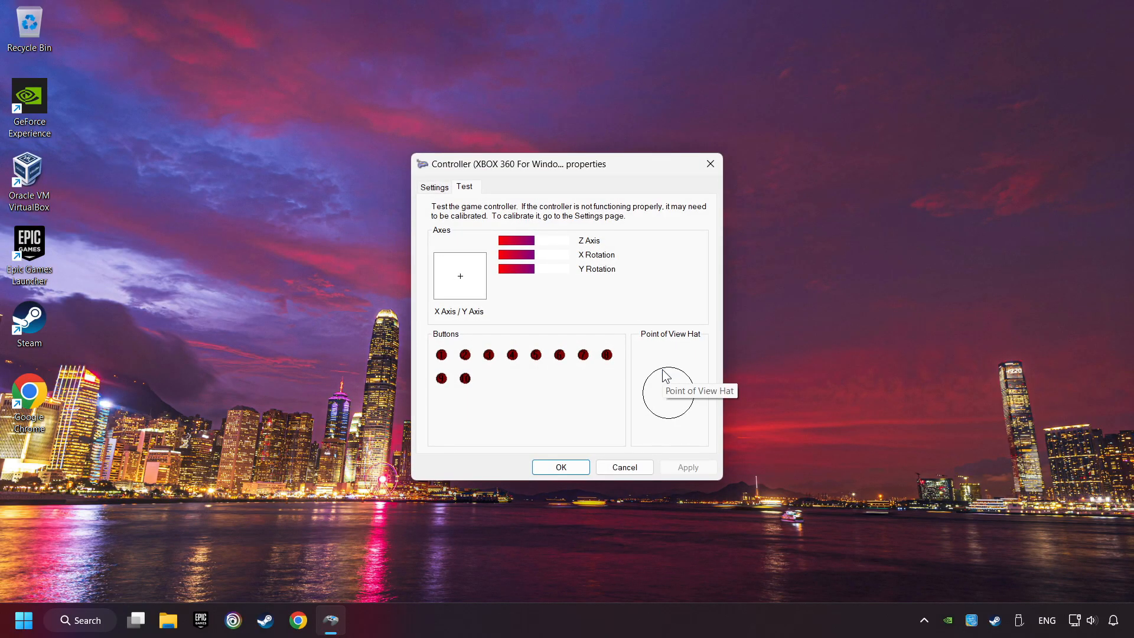
{"action": "left_click", "coordinate": [433, 186]}
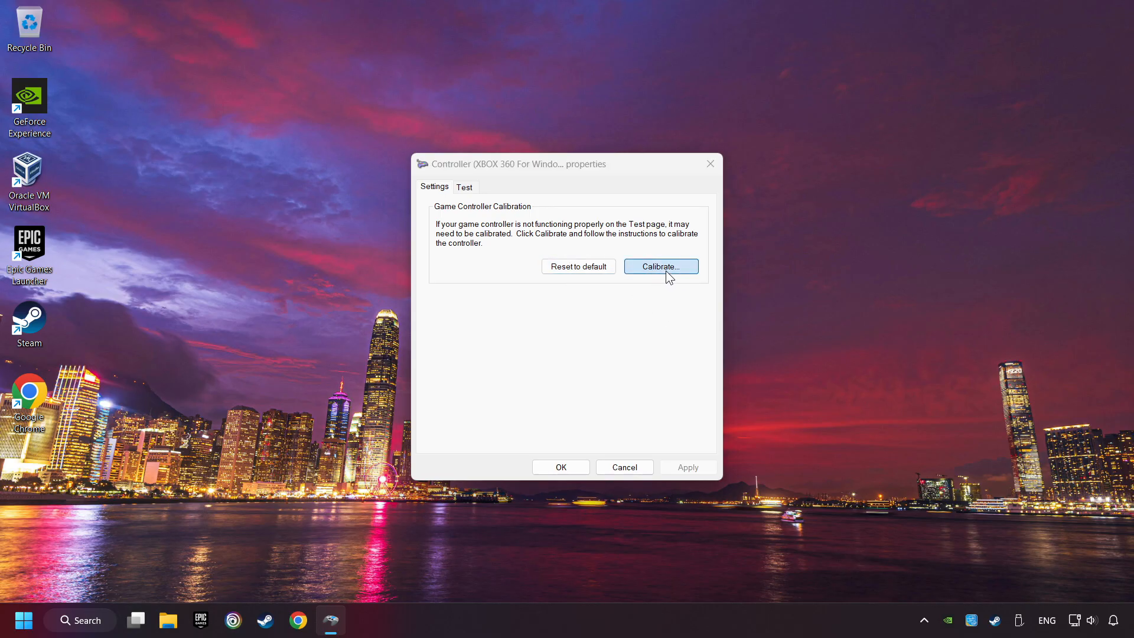
{"action": "left_click", "coordinate": [659, 265]}
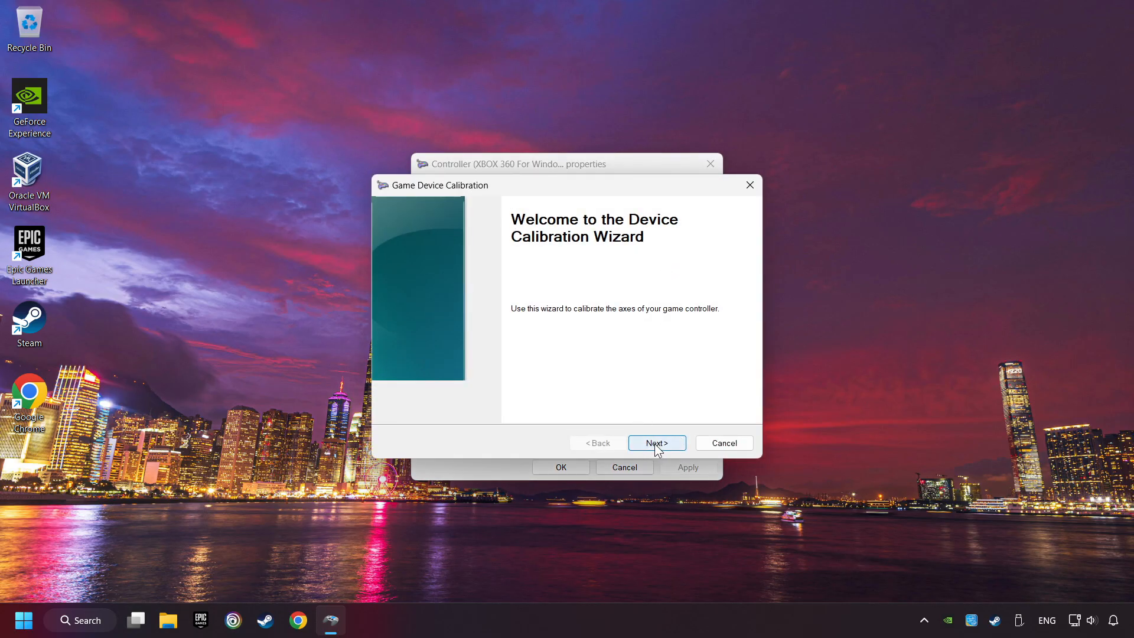
{"action": "left_click", "coordinate": [656, 443]}
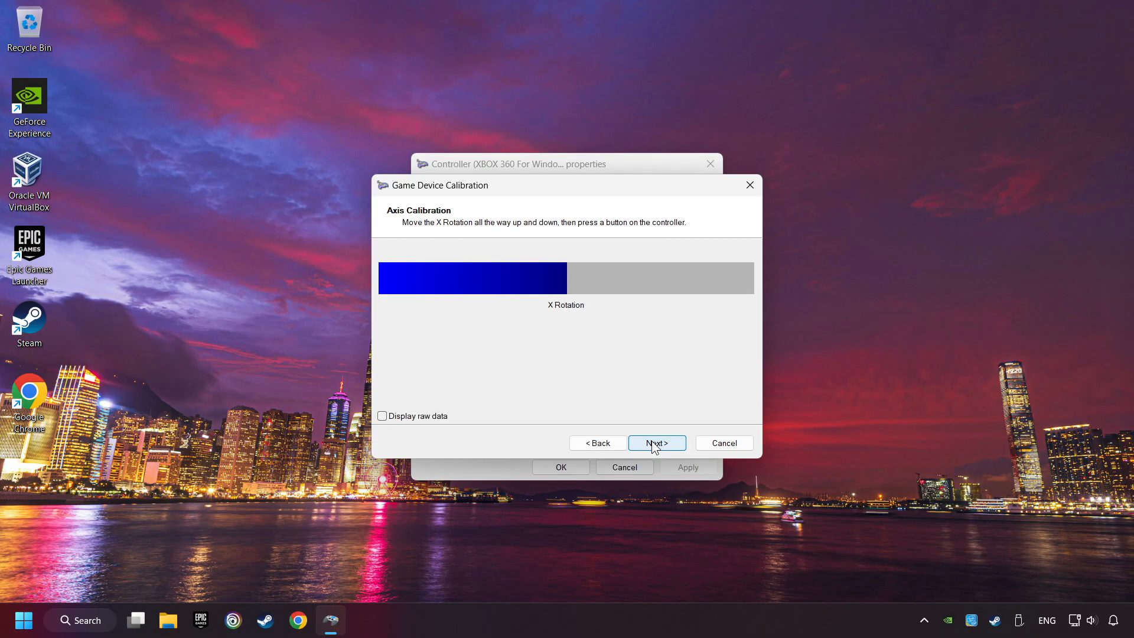
{"action": "left_click", "coordinate": [656, 443]}
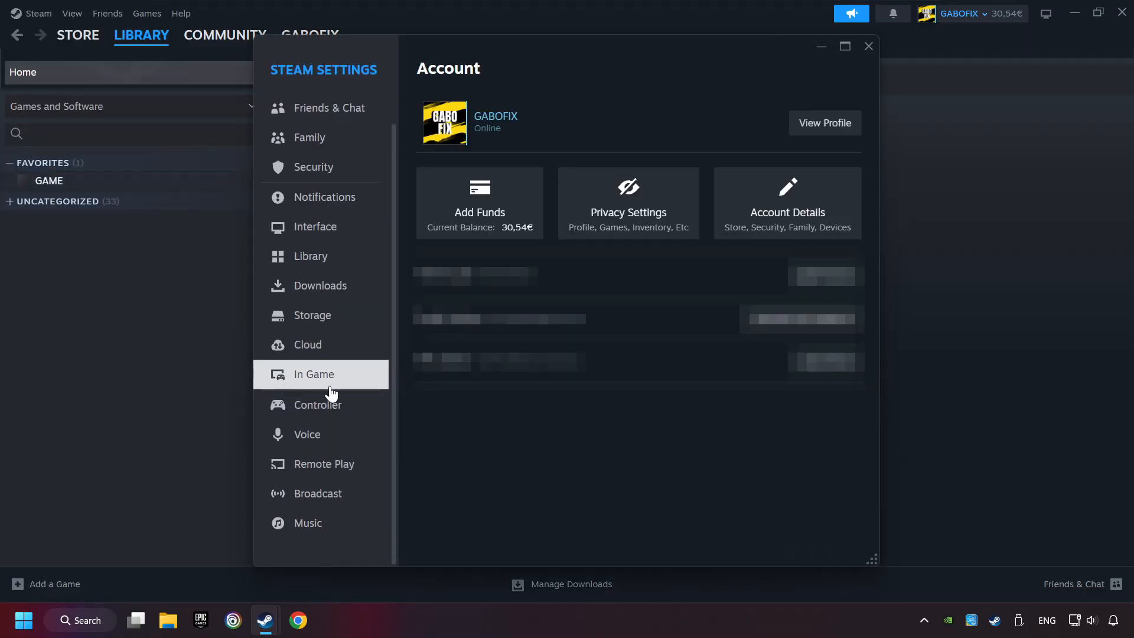
In Steam's Controller settings, enable Steam Input for Xbox and Switch Pro controllers, then close Settings.
{"action": "left_click", "coordinate": [317, 404]}
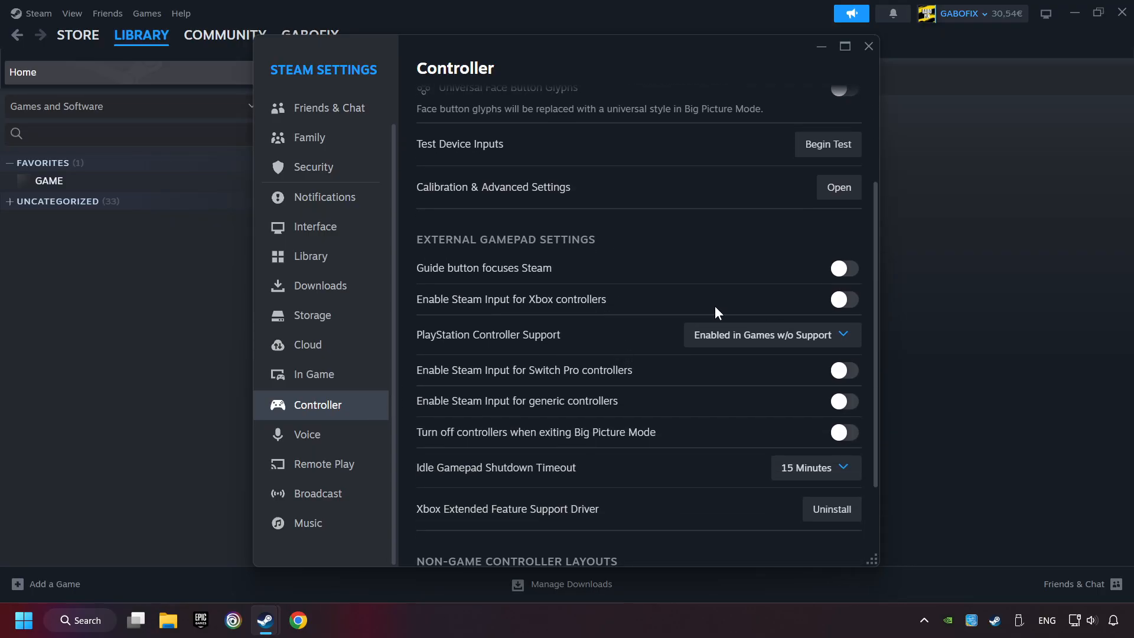
{"action": "left_click", "coordinate": [842, 299]}
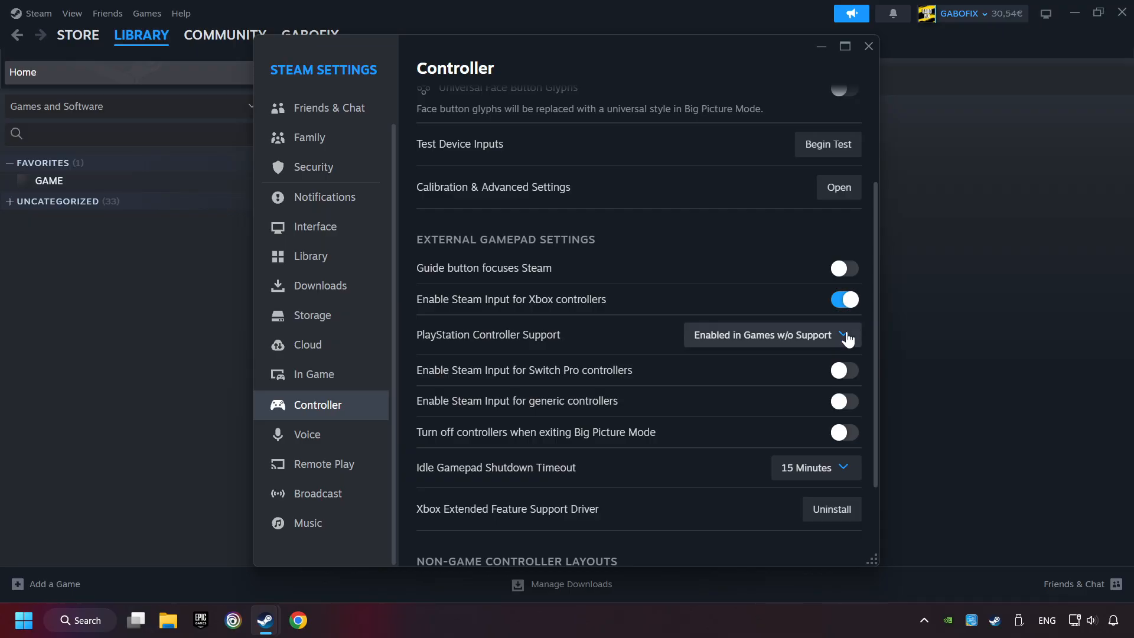
{"action": "mouse_move", "coordinate": [843, 370]}
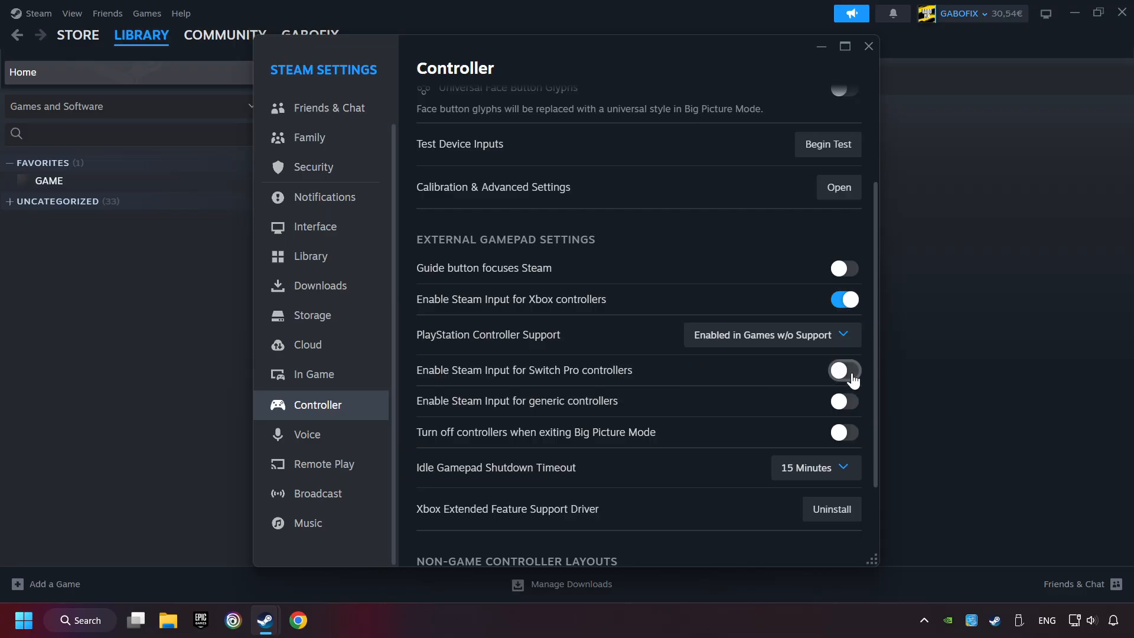
{"action": "left_click", "coordinate": [842, 370]}
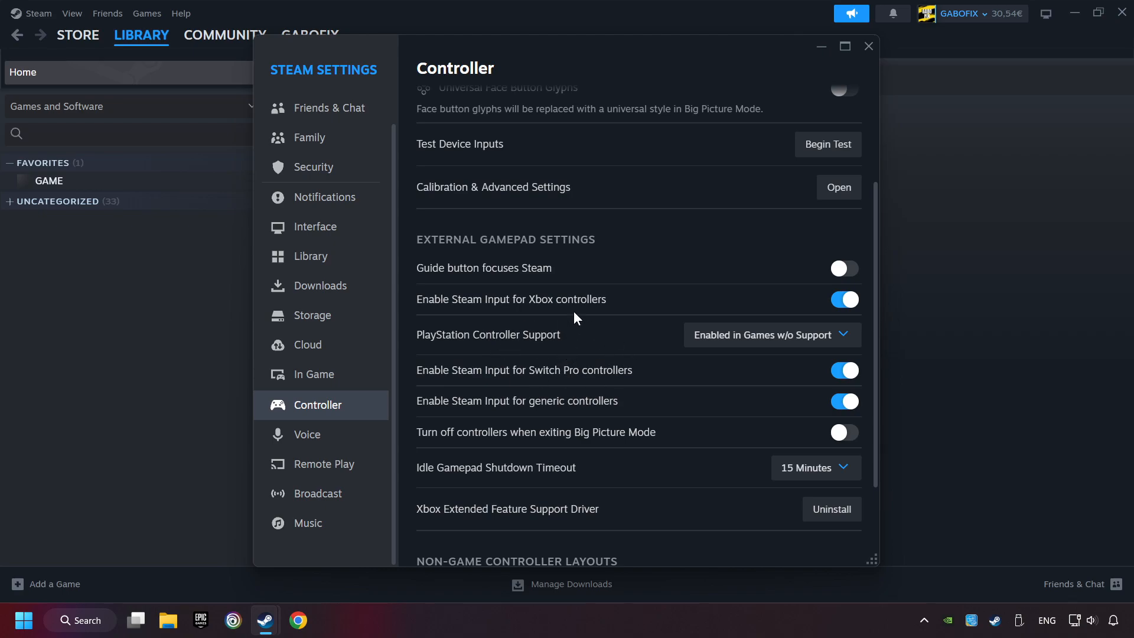
{"action": "mouse_move", "coordinate": [869, 46]}
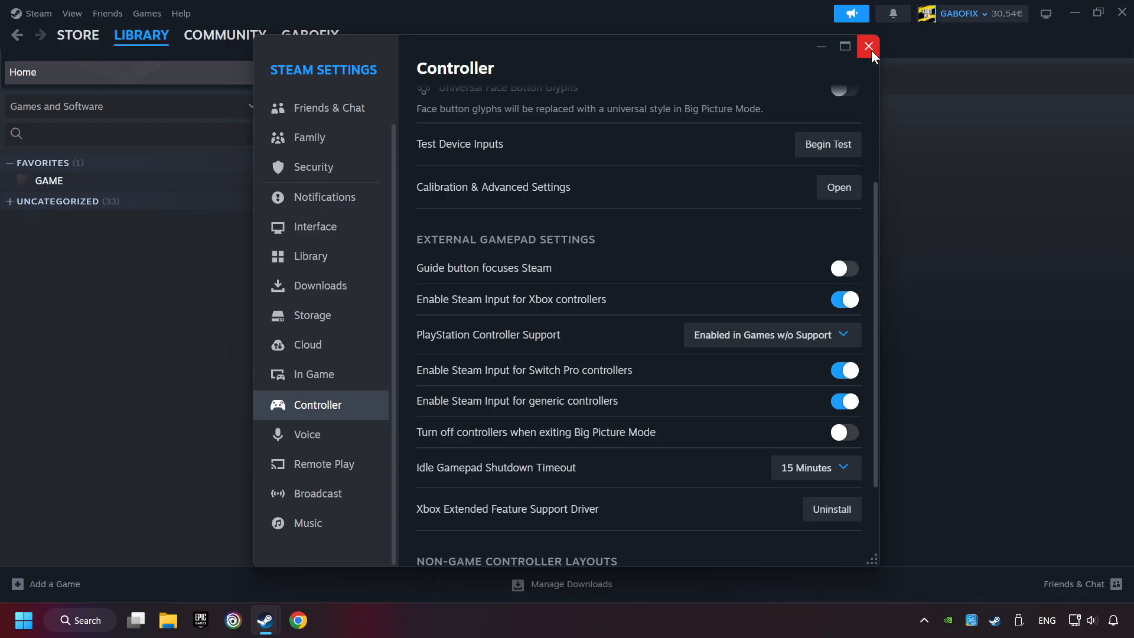
{"action": "left_click", "coordinate": [868, 46]}
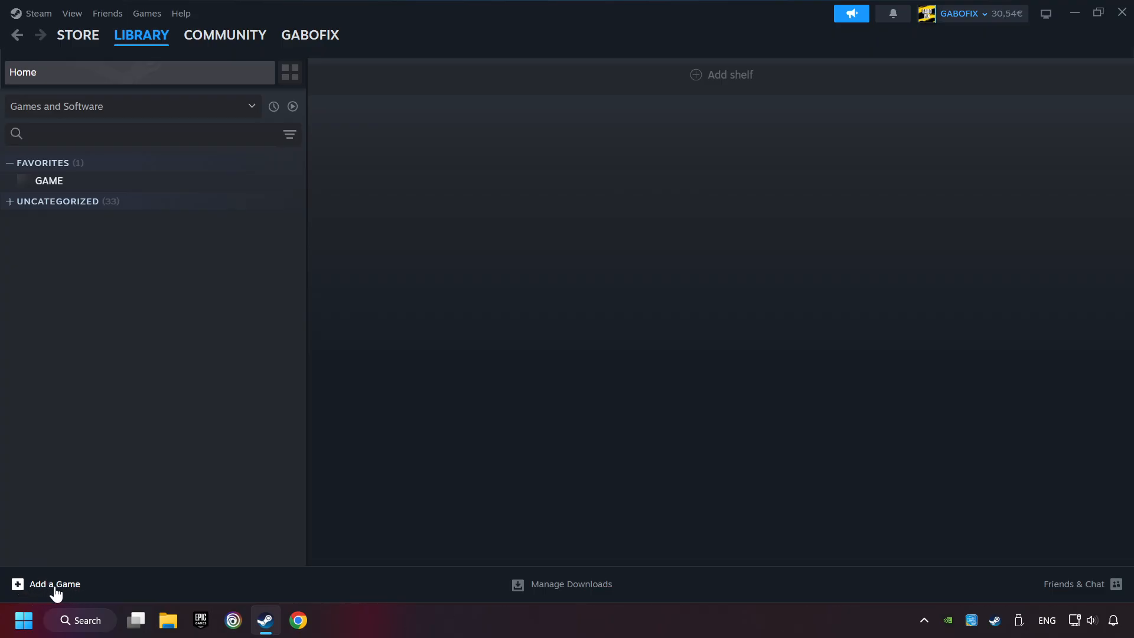
{"action": "mouse_move", "coordinate": [201, 526]}
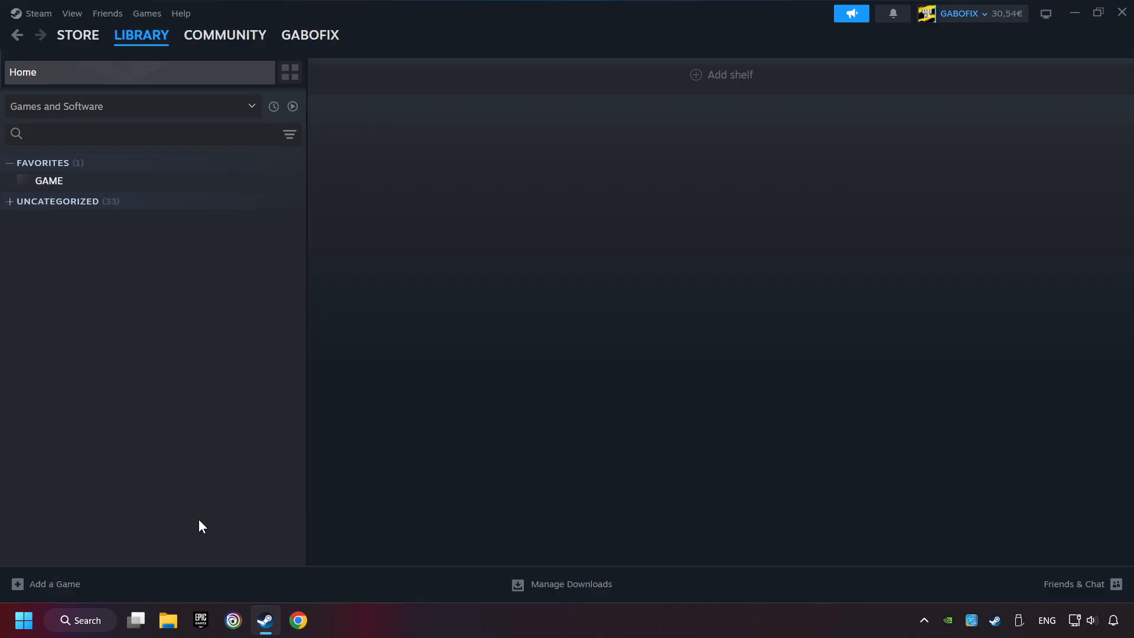
{"action": "left_click", "coordinate": [56, 583]}
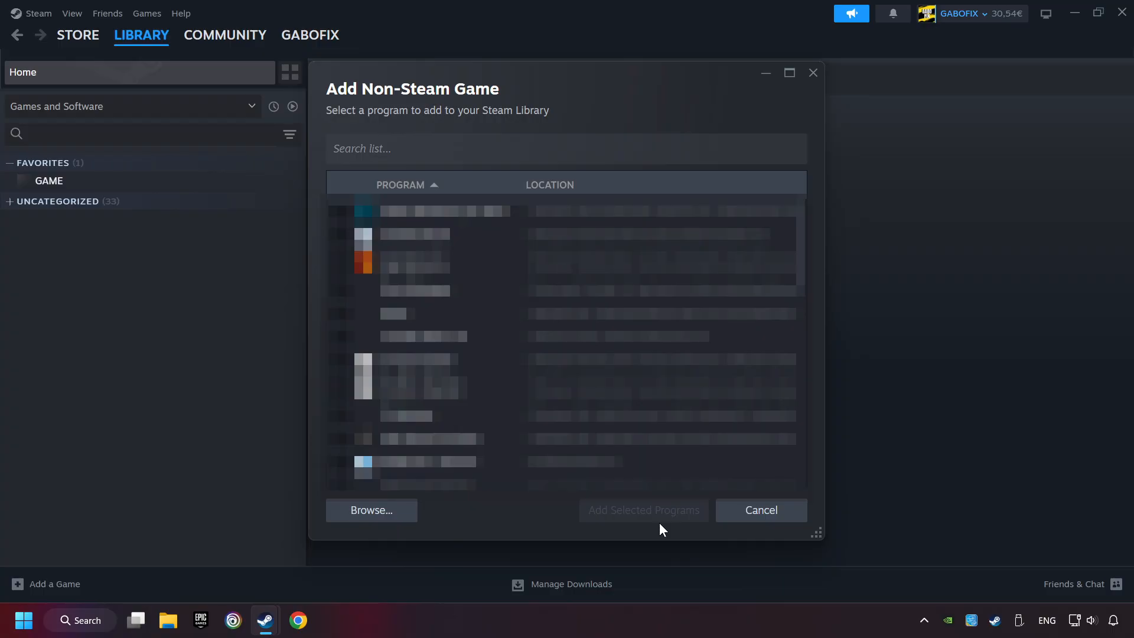
{"action": "left_click", "coordinate": [760, 510]}
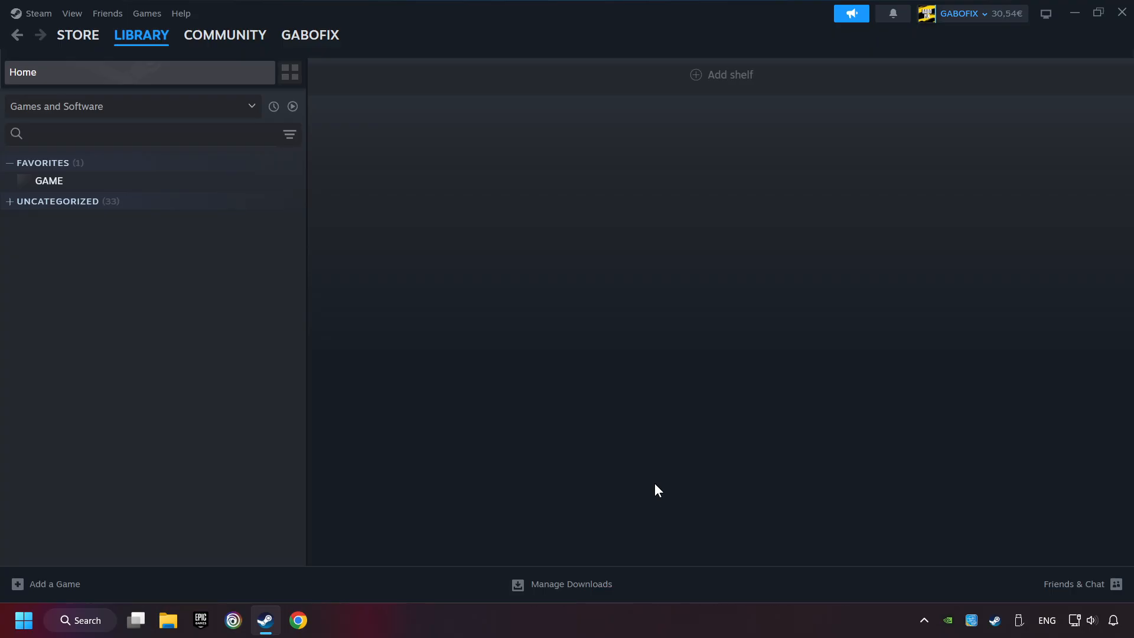
{"action": "mouse_move", "coordinate": [86, 231]}
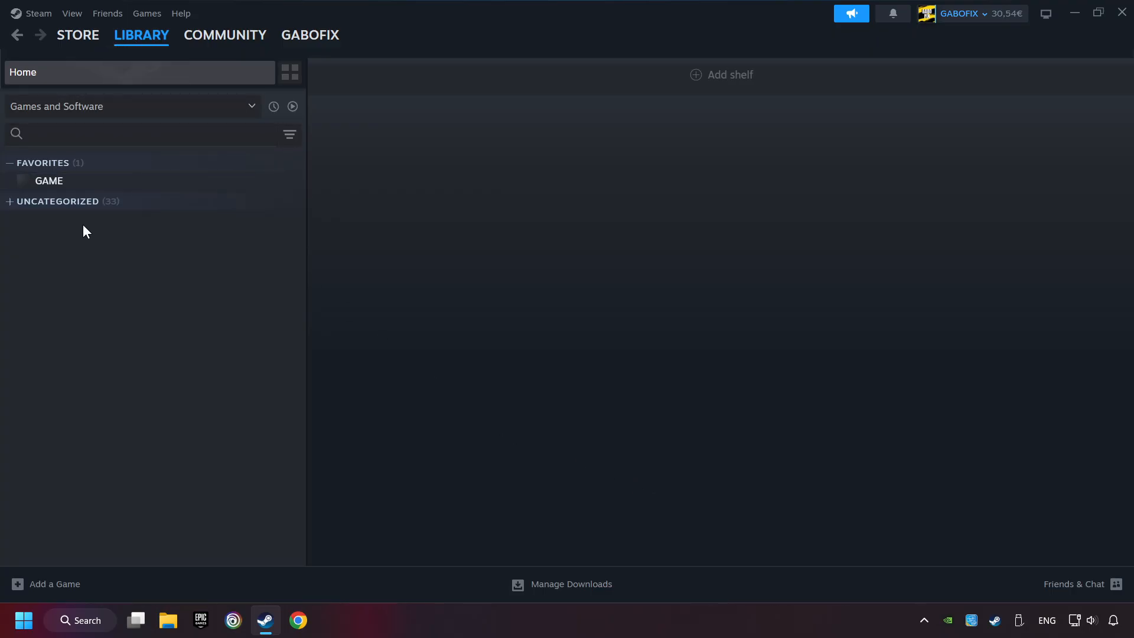
{"action": "mouse_move", "coordinate": [62, 201]}
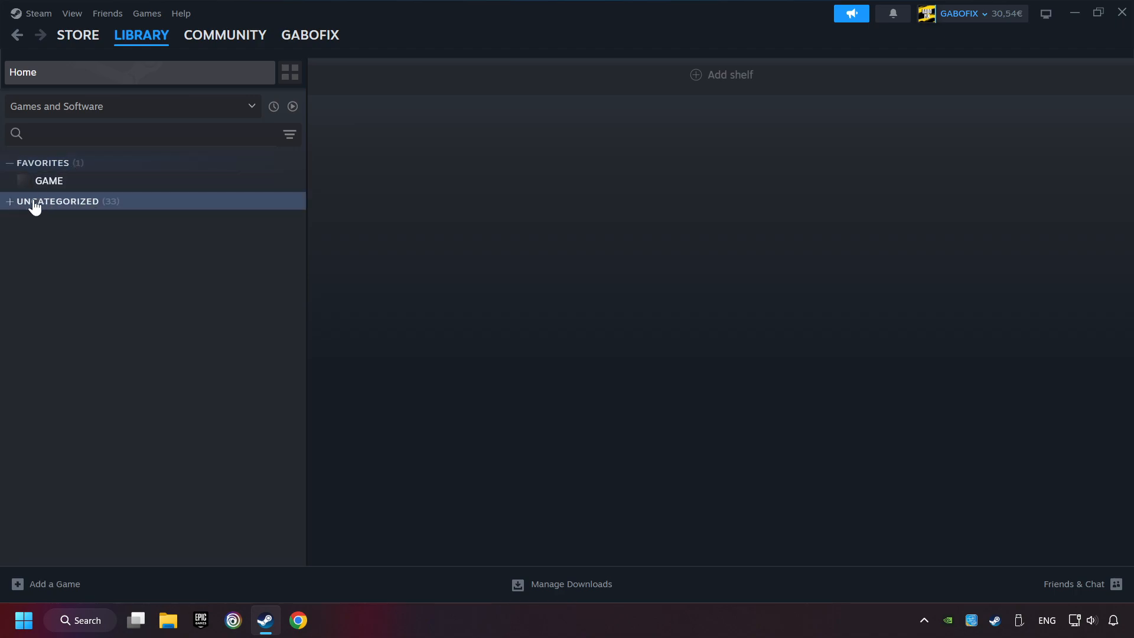
{"action": "mouse_move", "coordinate": [130, 190]}
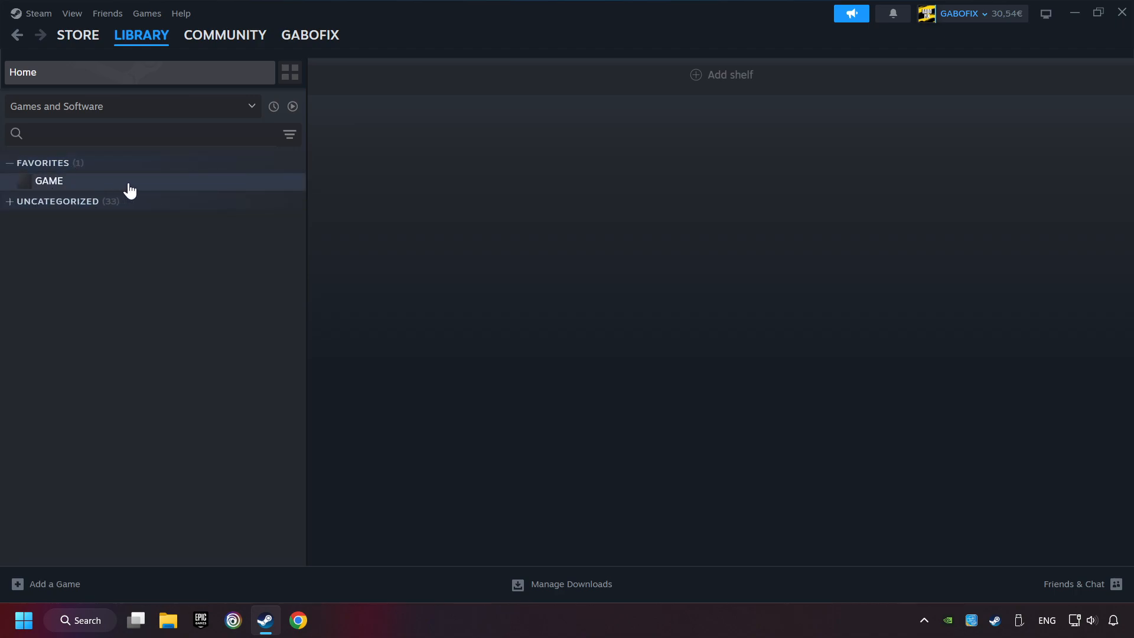
Select GAME under Favorites to show its library page.
{"action": "left_click", "coordinate": [48, 181]}
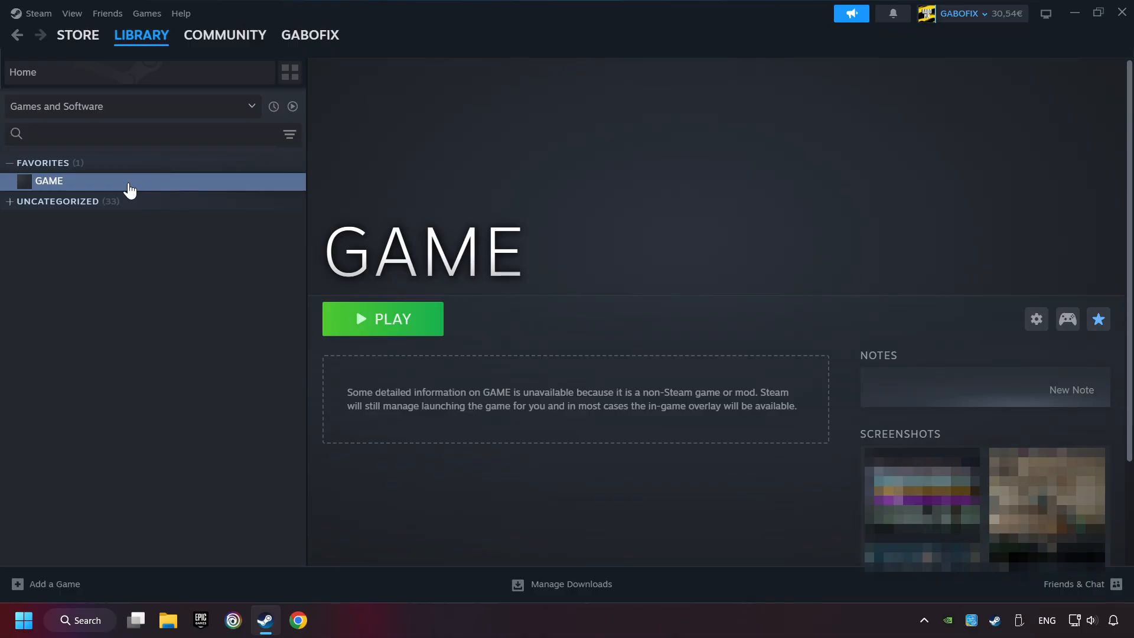
{"action": "mouse_move", "coordinate": [902, 308]}
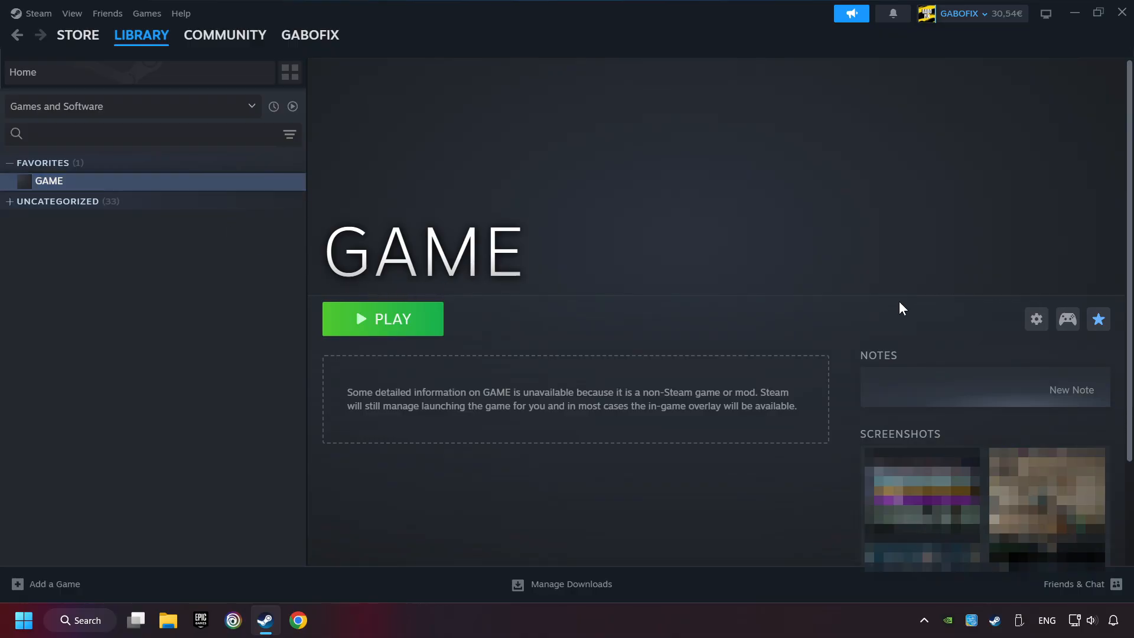
{"action": "mouse_move", "coordinate": [1068, 320]}
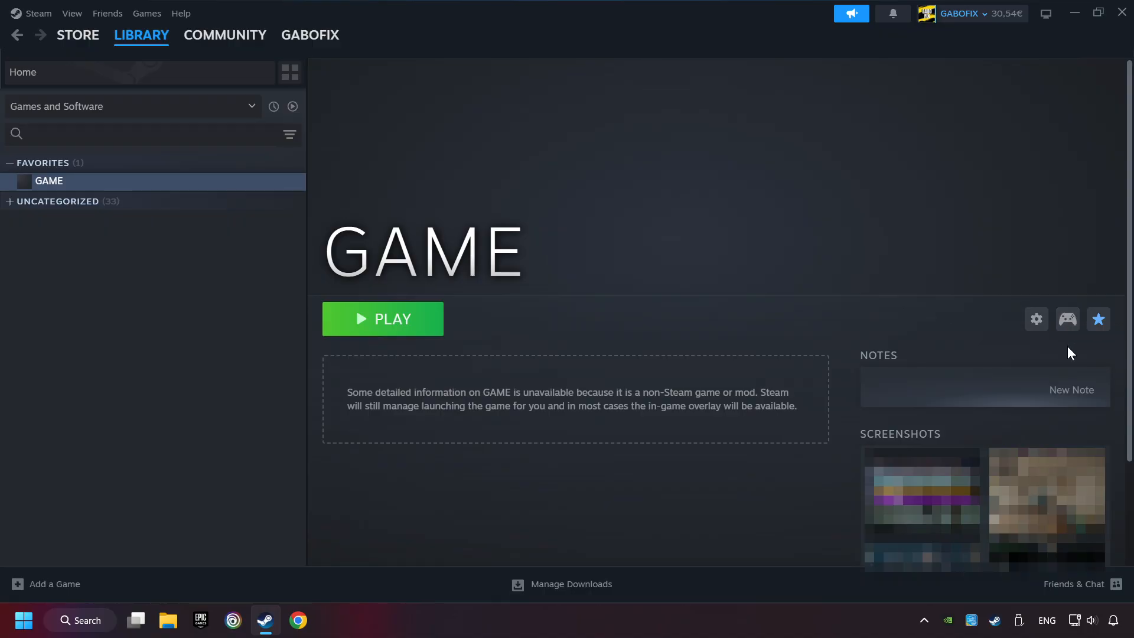
{"action": "mouse_move", "coordinate": [984, 340]}
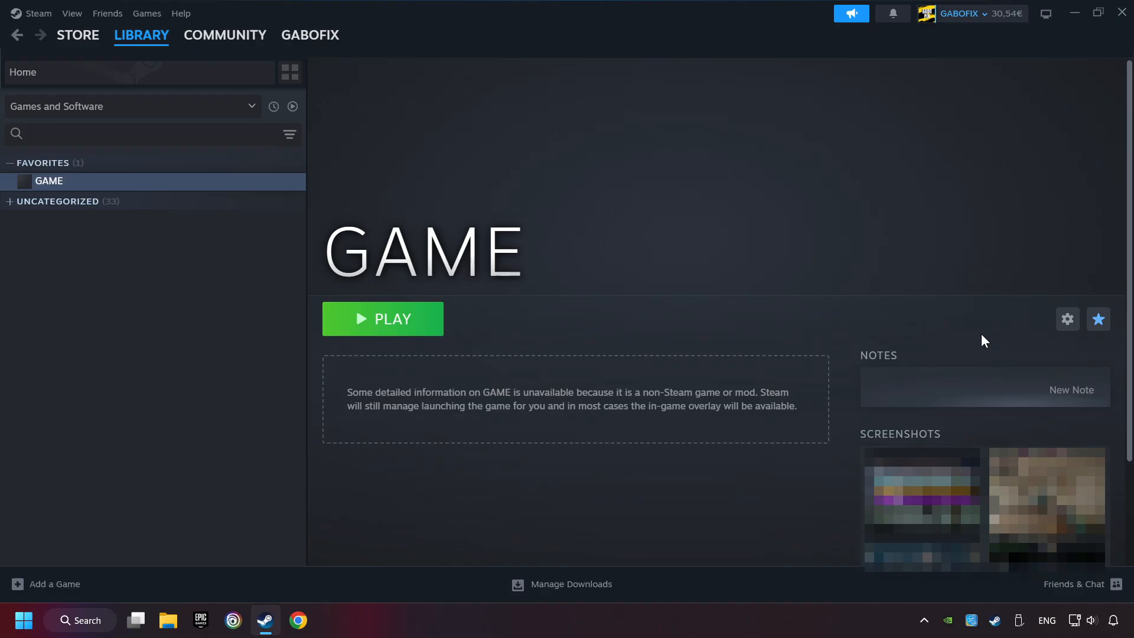
{"action": "mouse_move", "coordinate": [1083, 356]}
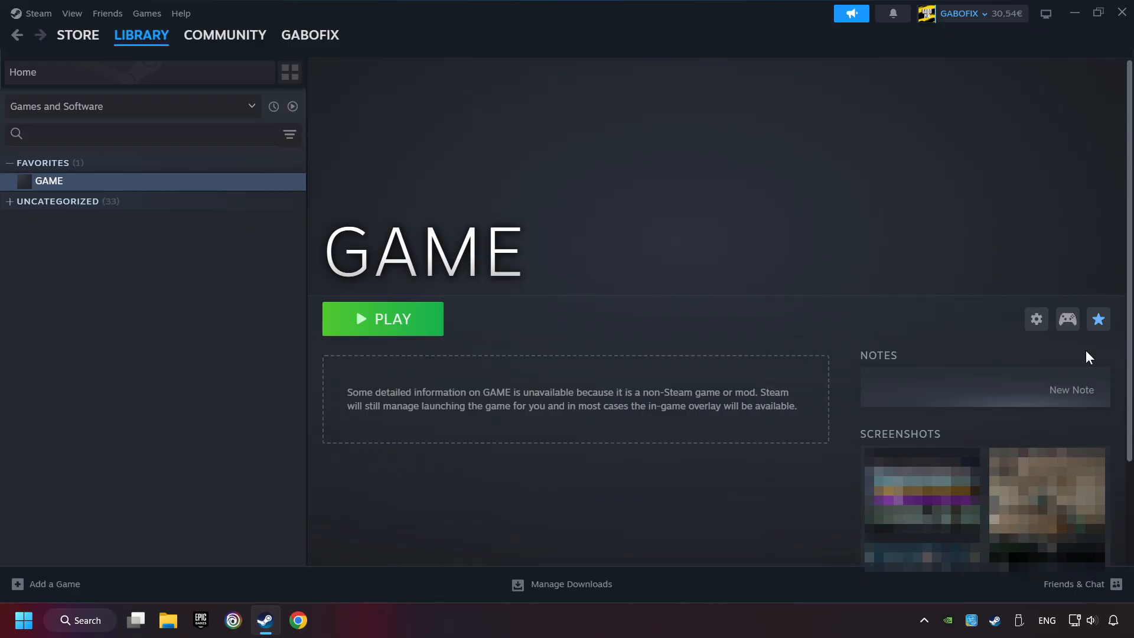
{"action": "mouse_move", "coordinate": [1067, 319]}
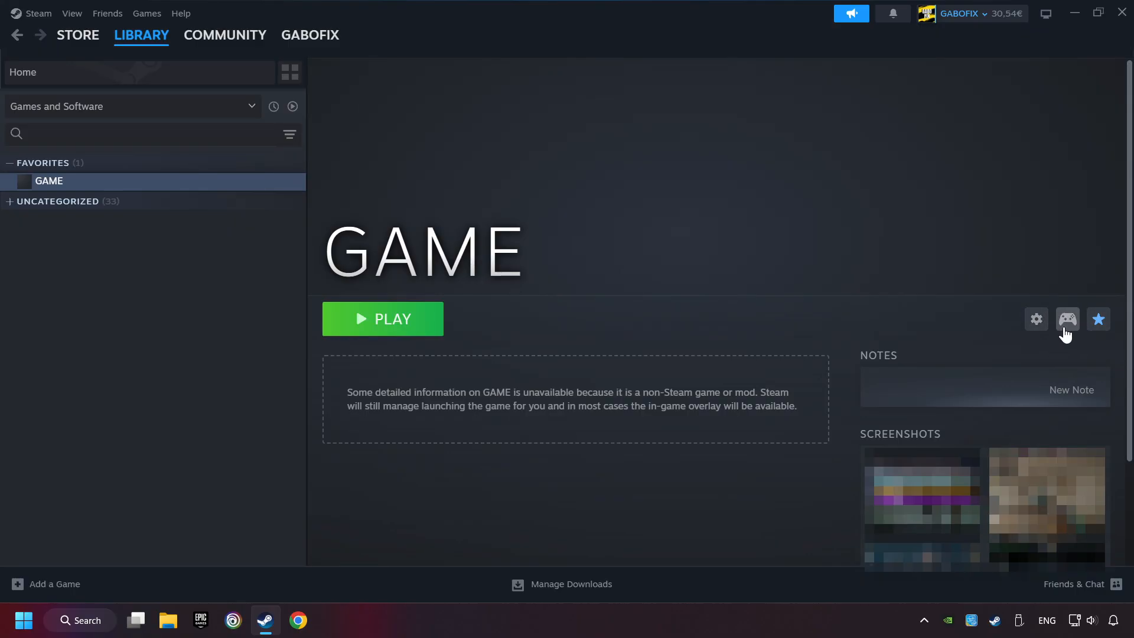
From GAME's controller settings, bring up the button layout template list to pick Gamepad.
{"action": "left_click", "coordinate": [1067, 319]}
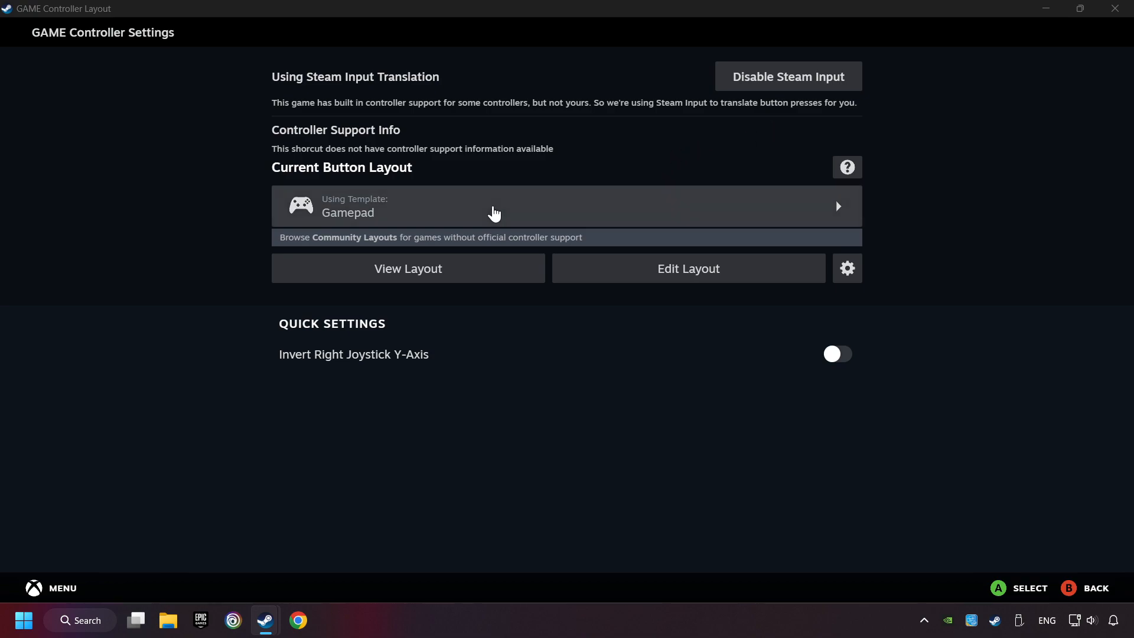
{"action": "left_click", "coordinate": [493, 206]}
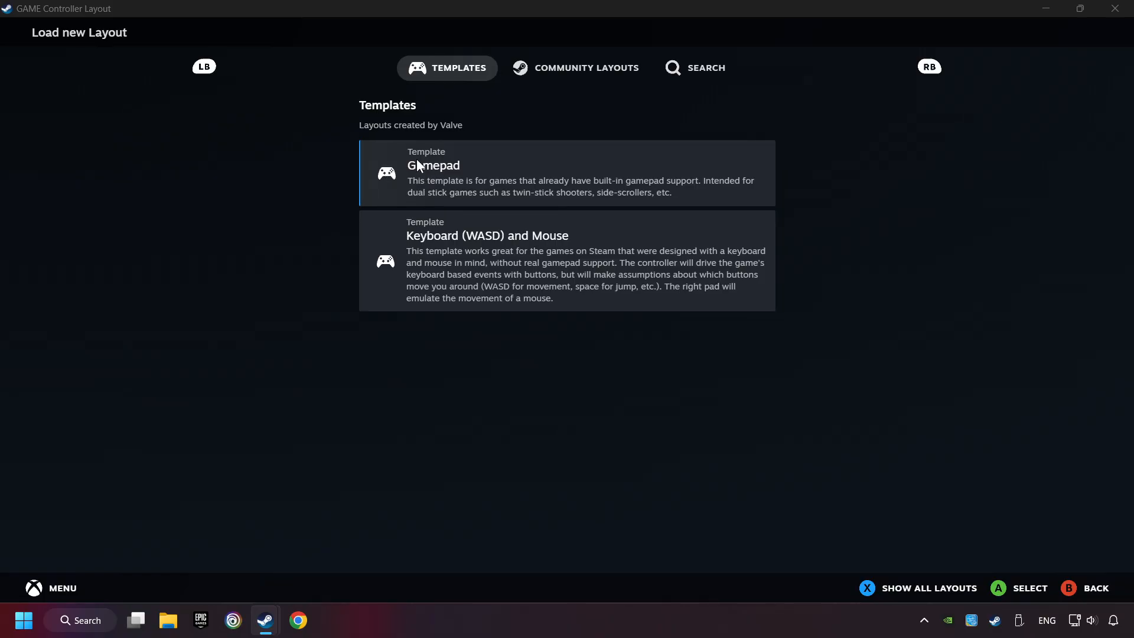
{"action": "mouse_move", "coordinate": [497, 170]}
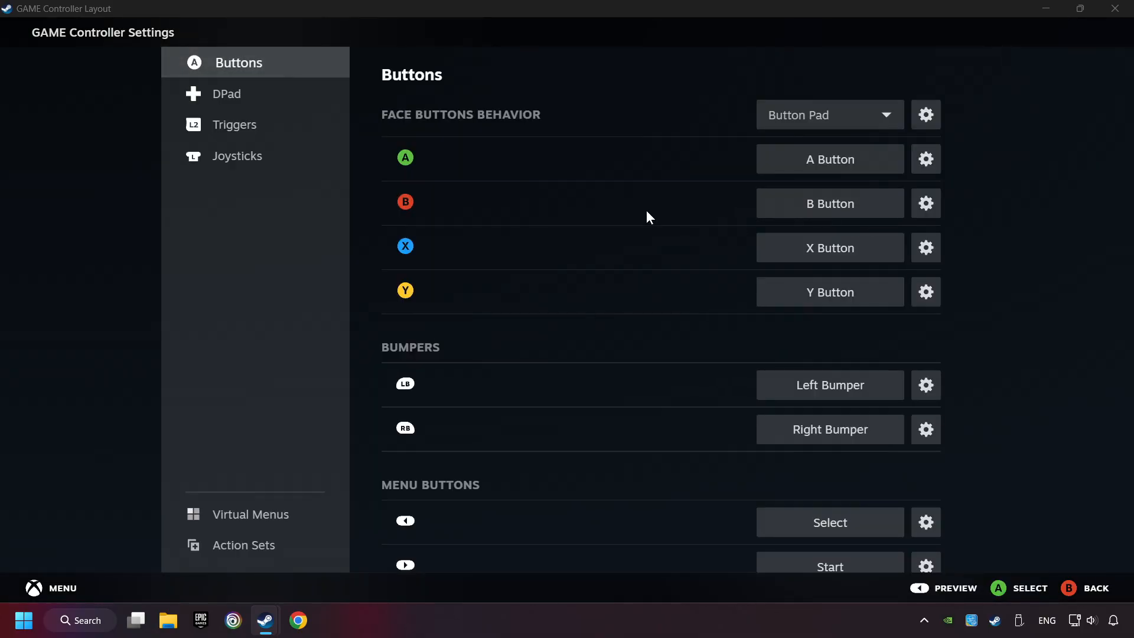
Review the DPad and Buttons mappings, preview the gamepad layout, then return to GAME's page.
{"action": "left_click", "coordinate": [230, 94]}
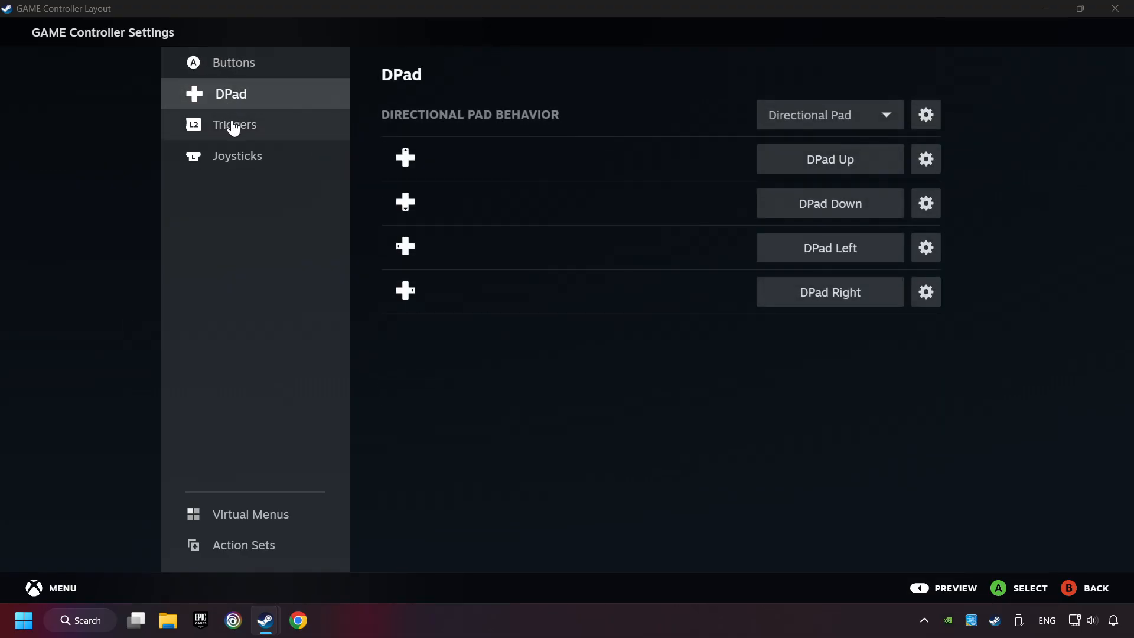
{"action": "left_click", "coordinate": [238, 63]}
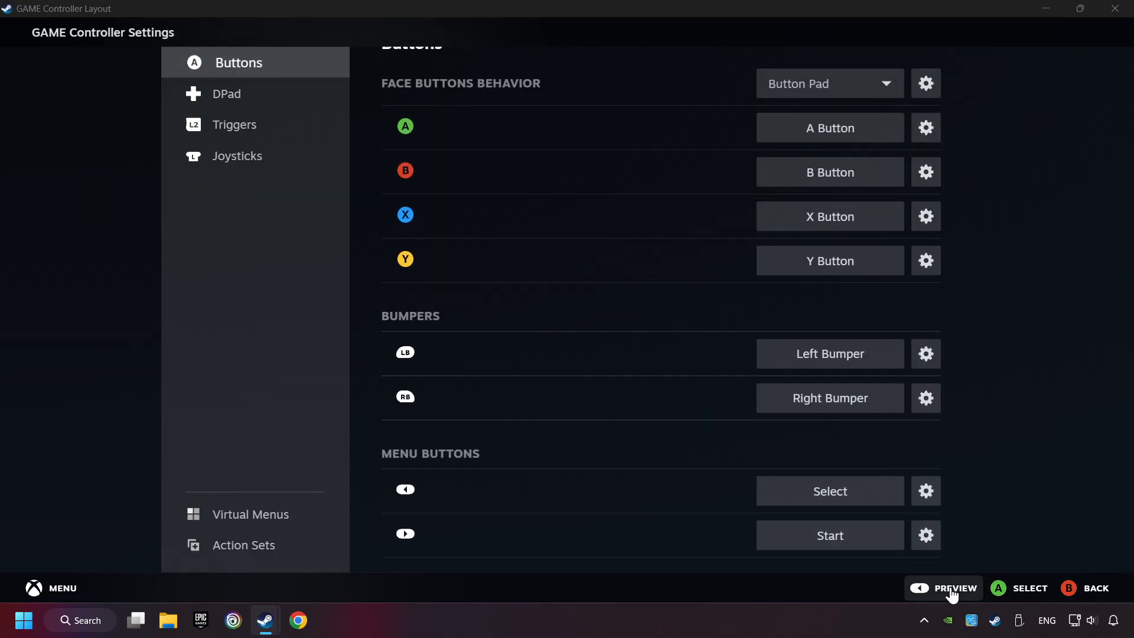
{"action": "left_click", "coordinate": [955, 587]}
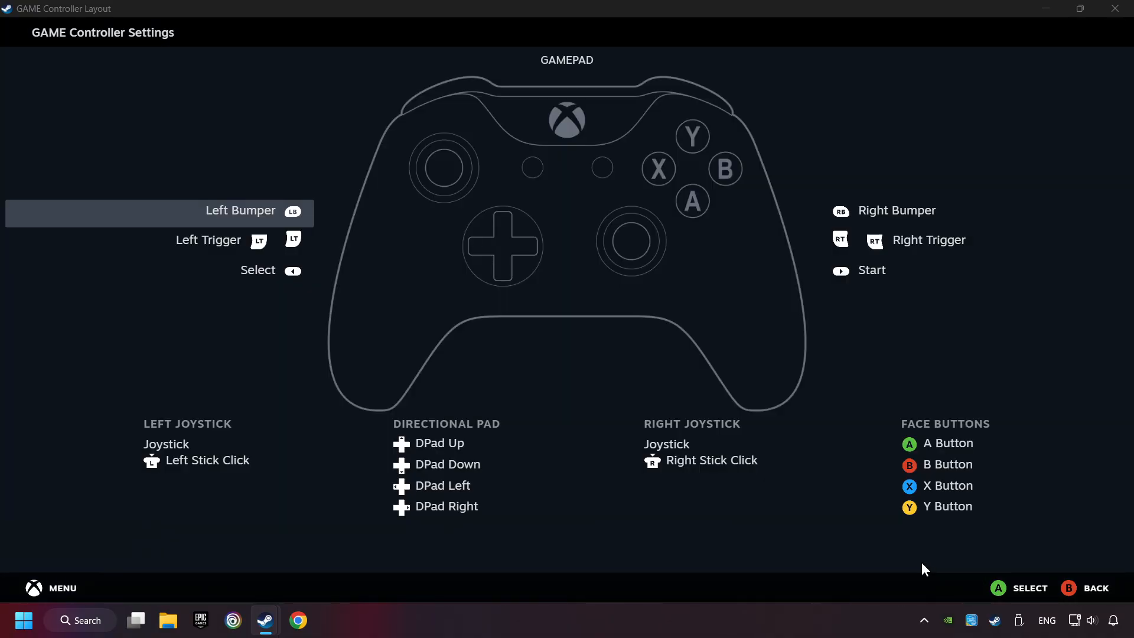
{"action": "mouse_move", "coordinate": [1065, 581]}
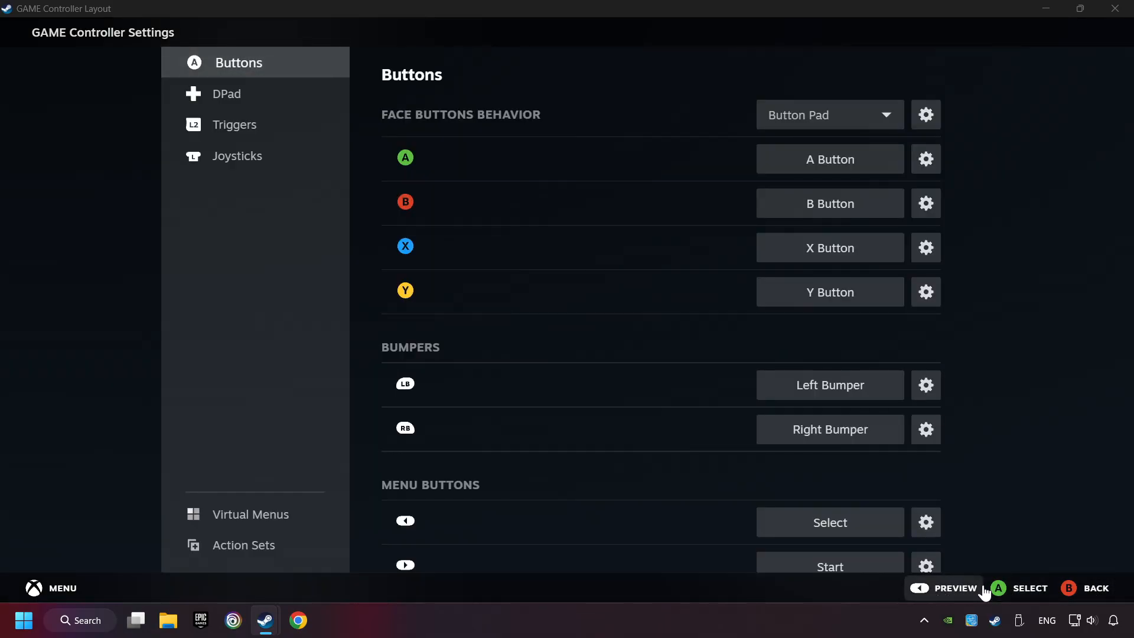
{"action": "left_click", "coordinate": [919, 587]}
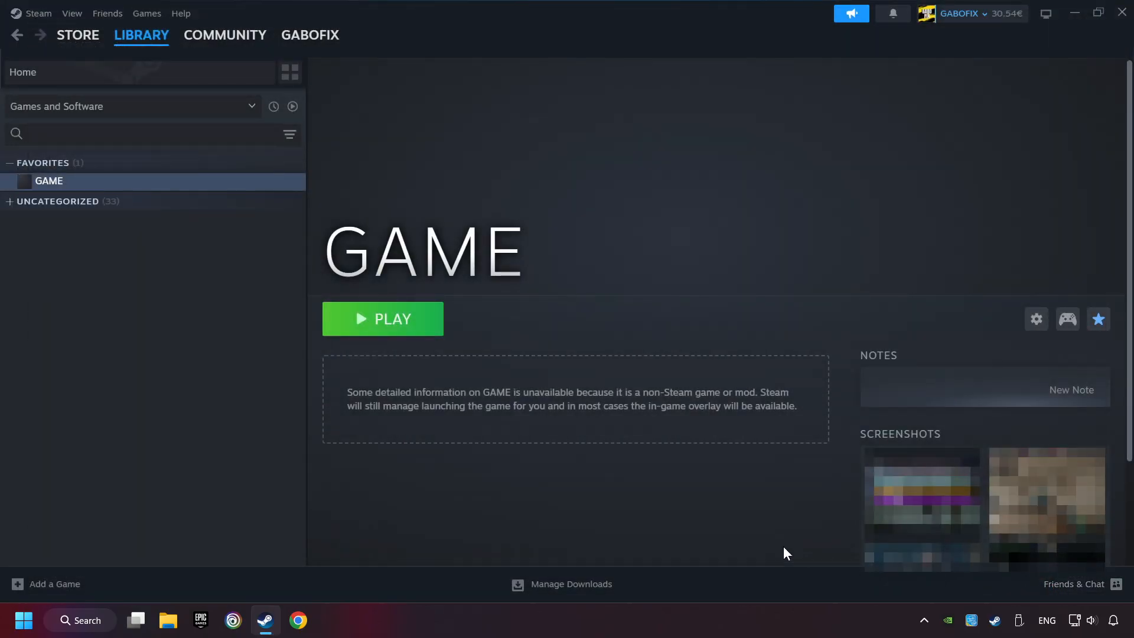
{"action": "mouse_move", "coordinate": [527, 350]}
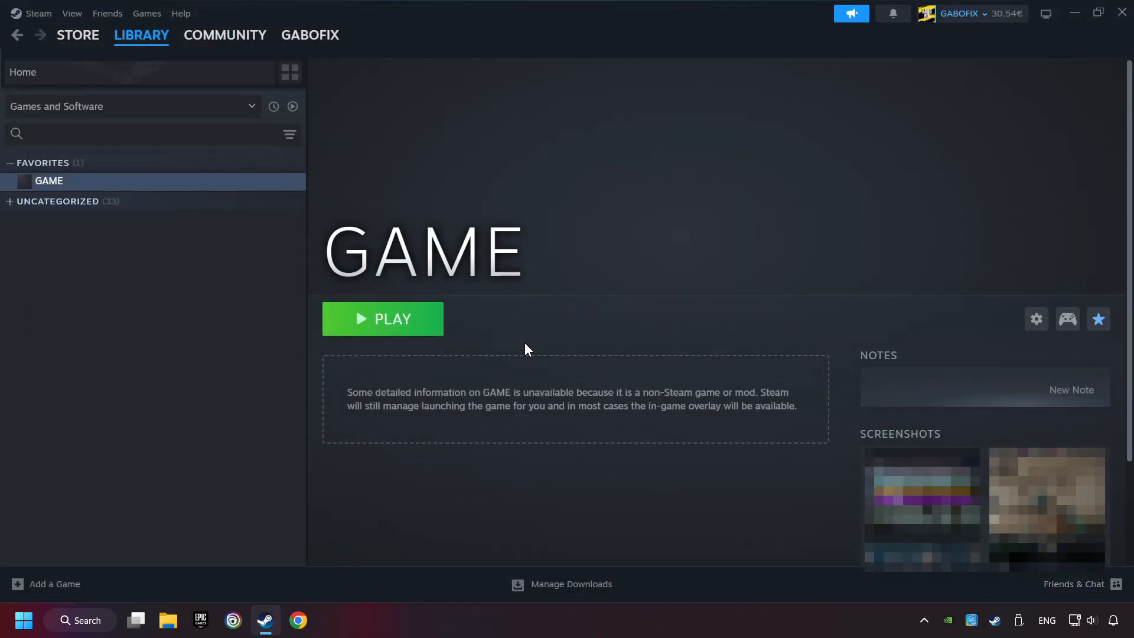
{"action": "mouse_move", "coordinate": [401, 337]}
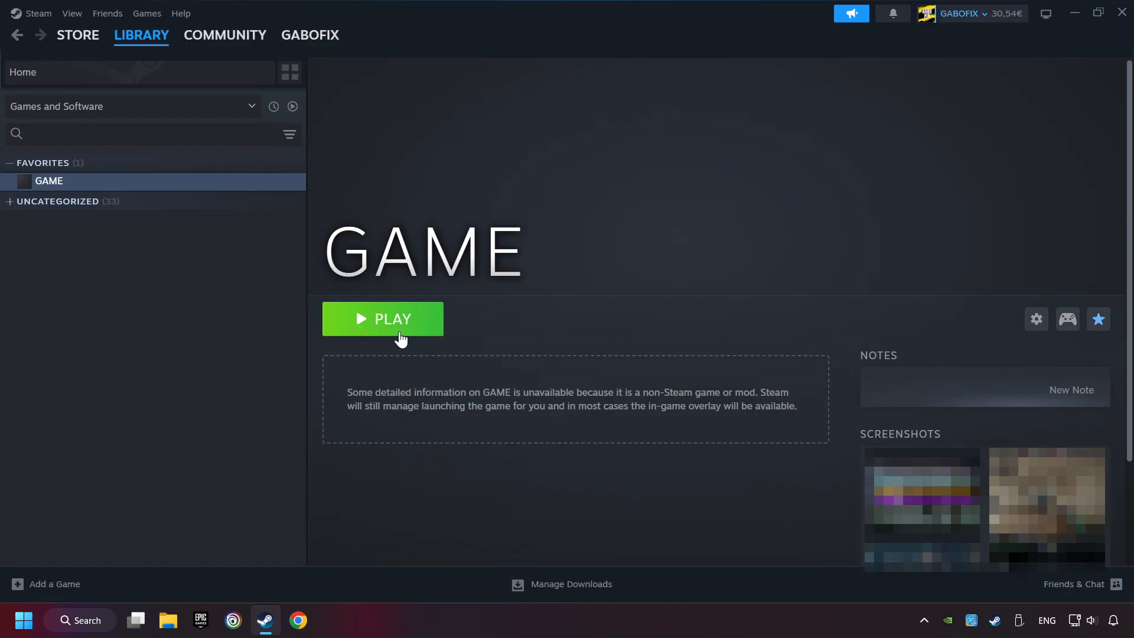